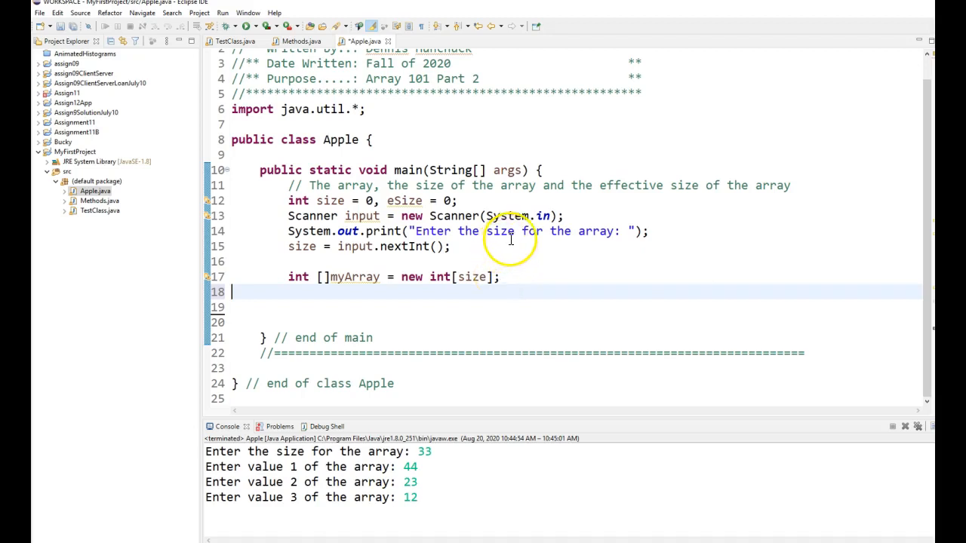
pyautogui.moveTo(343, 261)
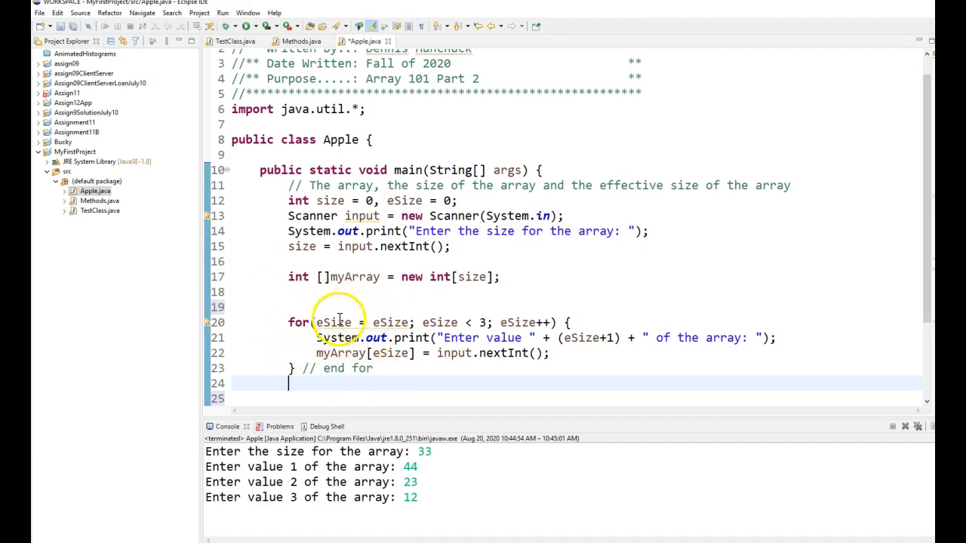
pyautogui.moveTo(391, 323)
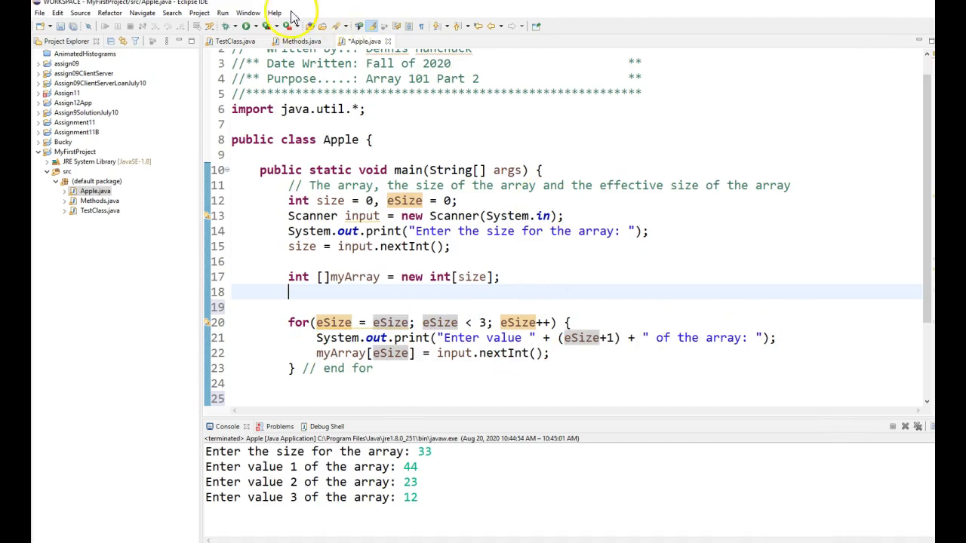
# Run Apple and enter size 150 then values 96, 89 and 78 in the console.
pyautogui.click(289, 26)
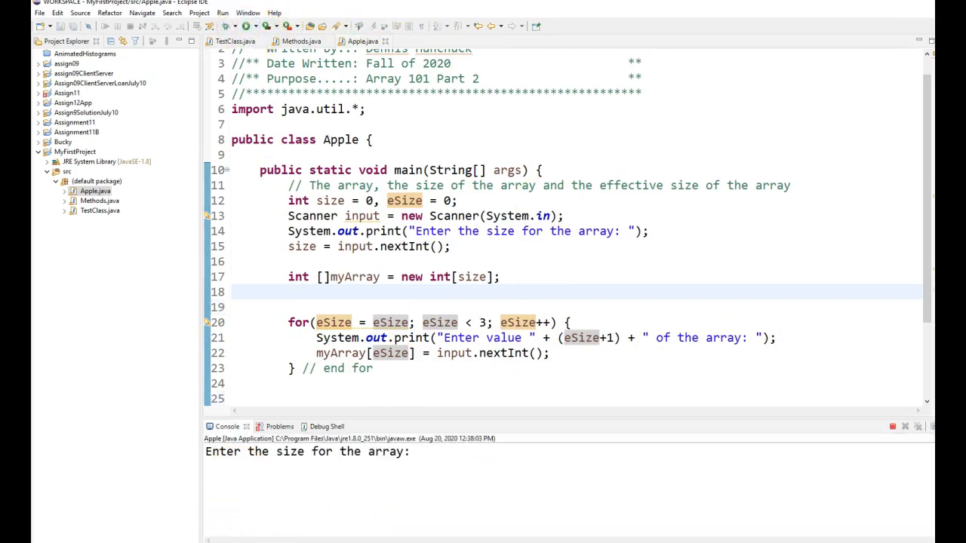
pyautogui.write('150')
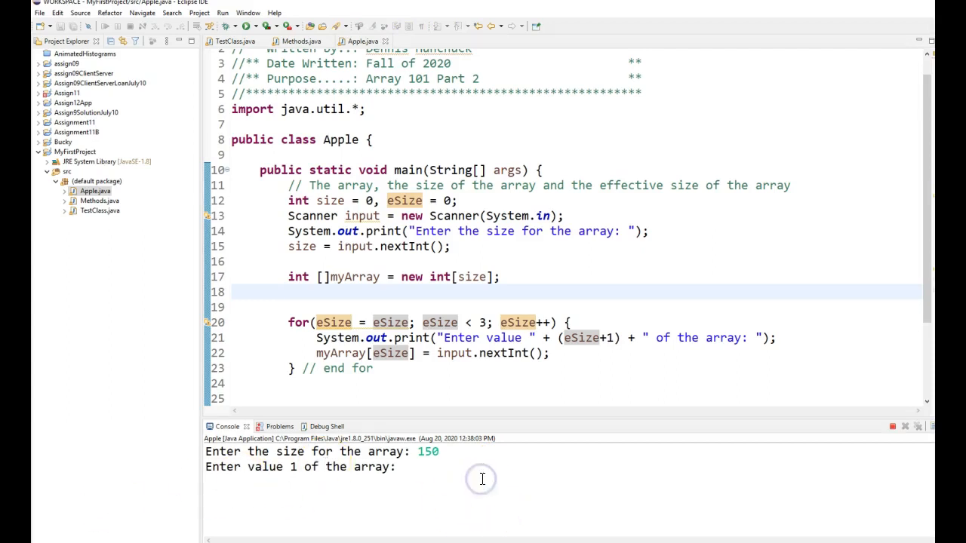
pyautogui.write('96')
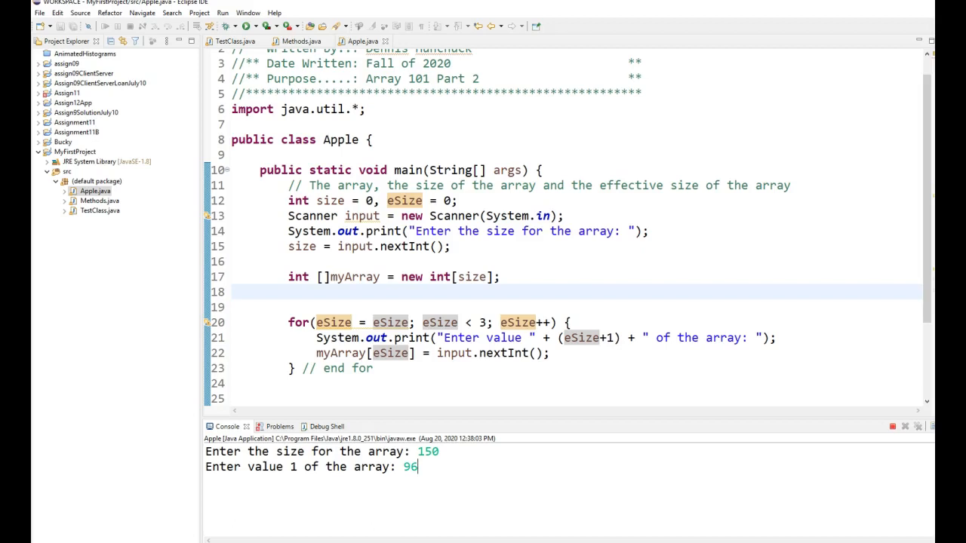
pyautogui.write('89')
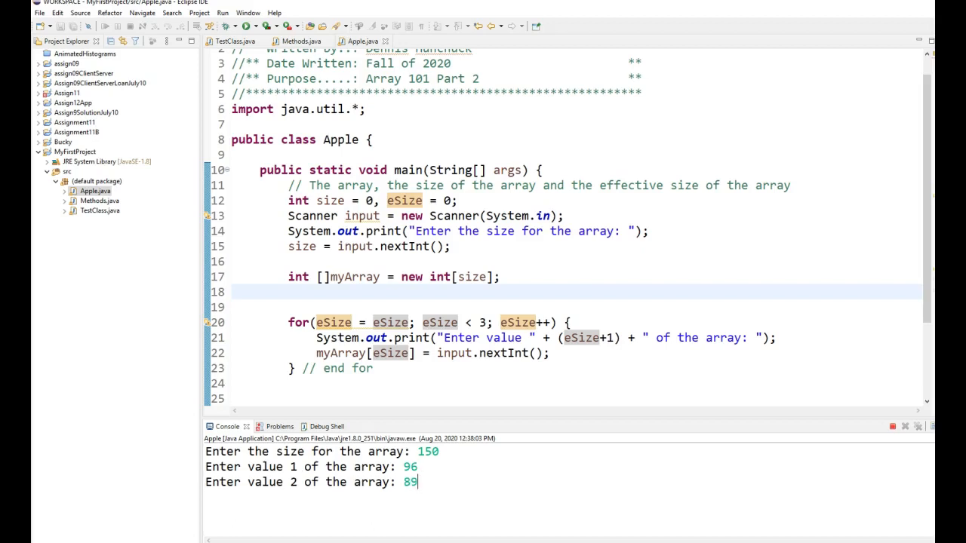
pyautogui.write('78')
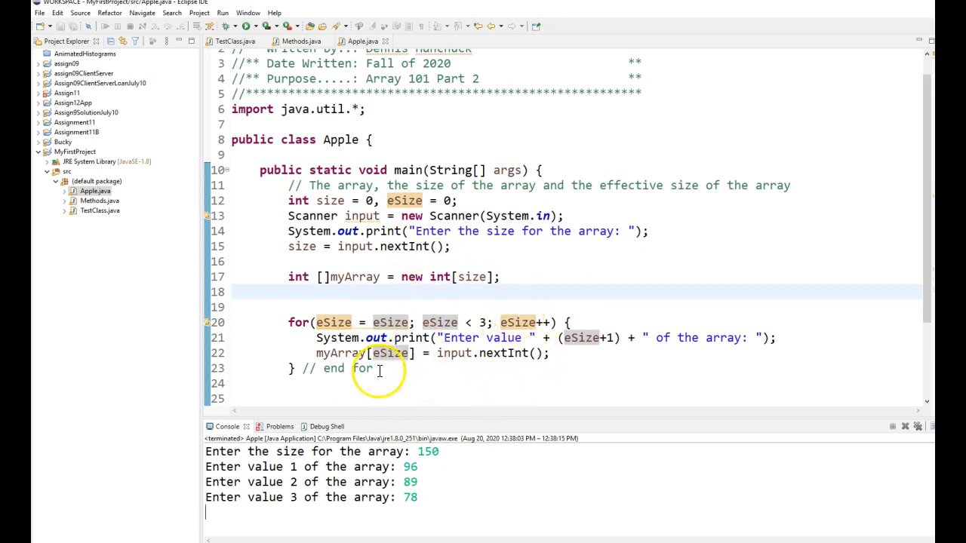
pyautogui.scroll(-3)
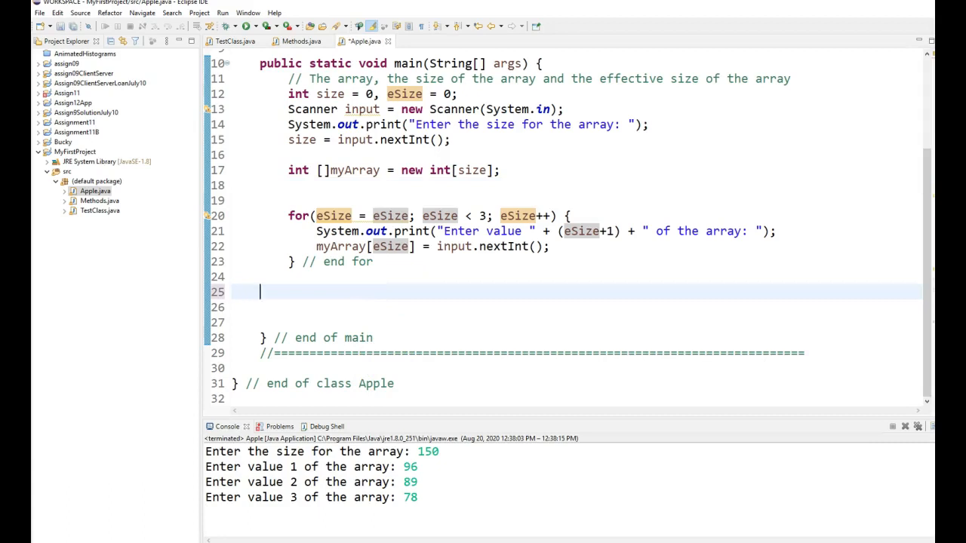
# Add the call printArray(myArray); in main right after the input loop.
pyautogui.write('print')
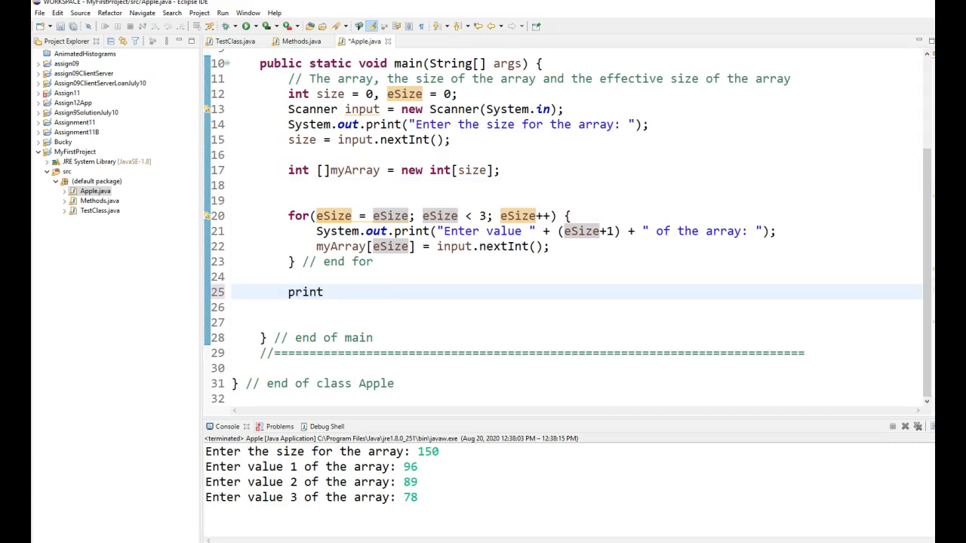
pyautogui.write('Array')
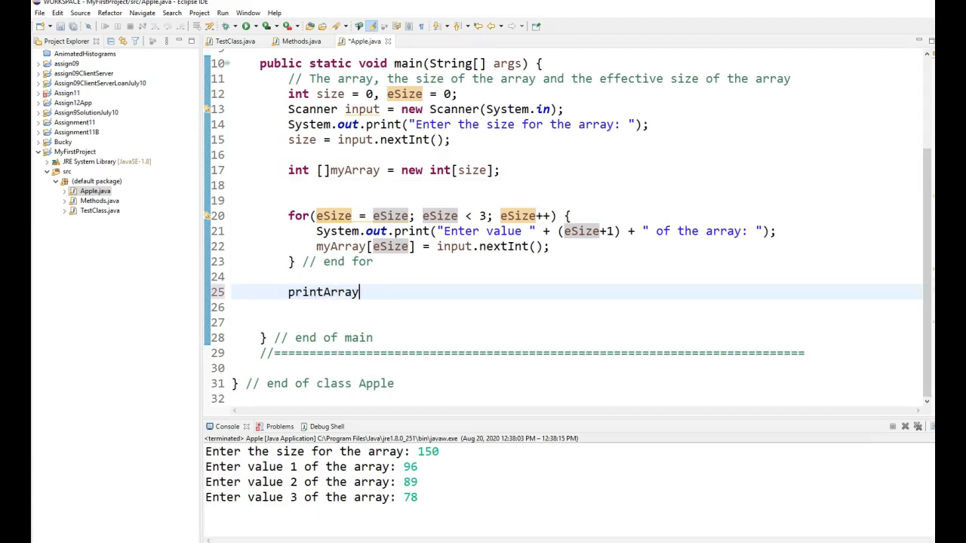
pyautogui.write('(my')
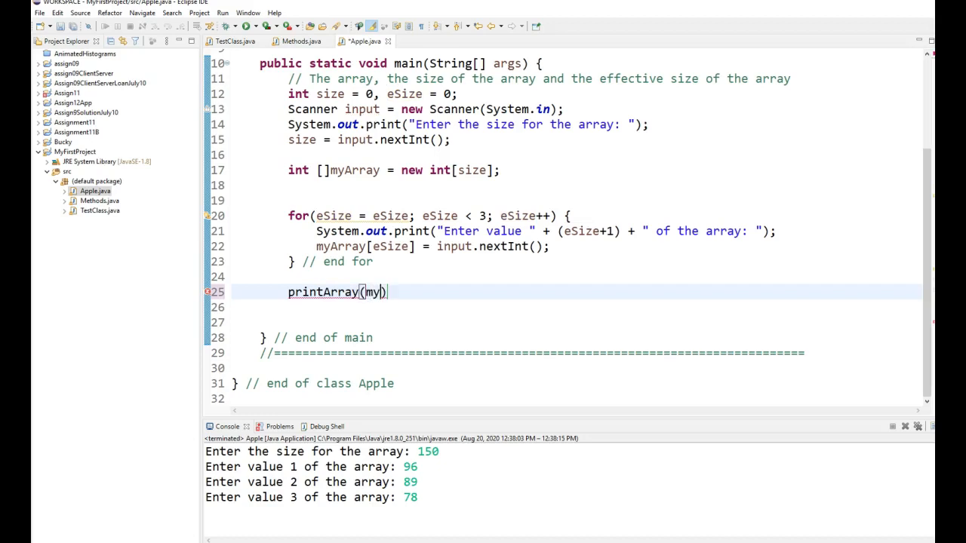
pyautogui.write('Array')
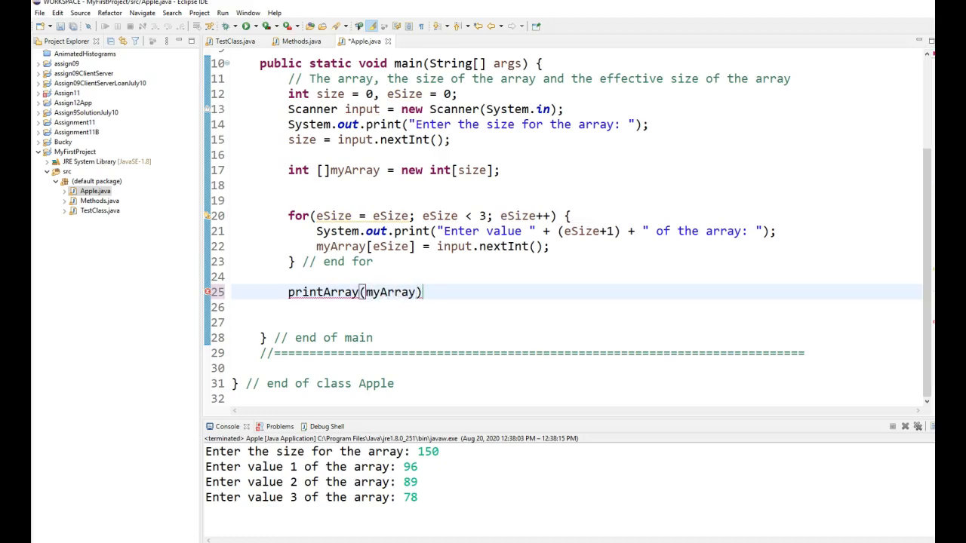
pyautogui.write(';')
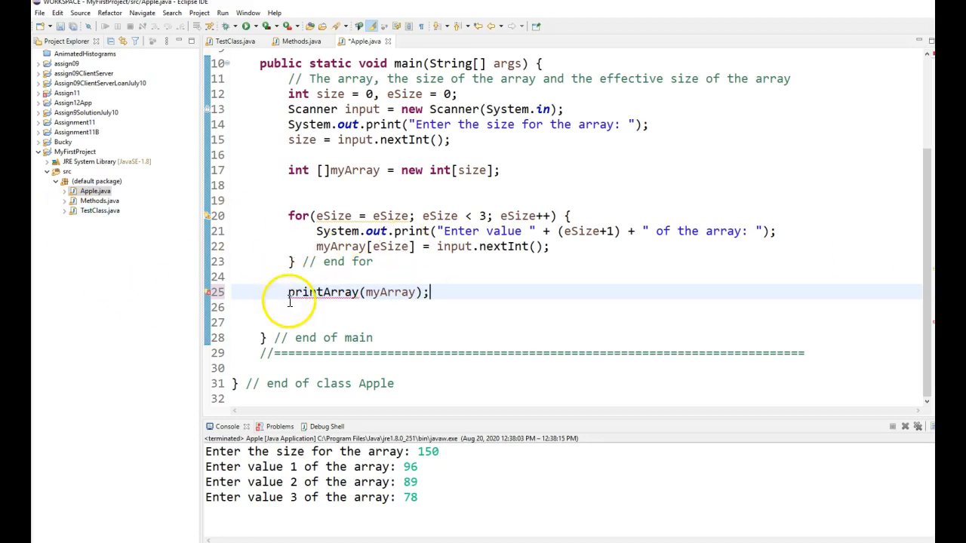
pyautogui.moveTo(359, 308)
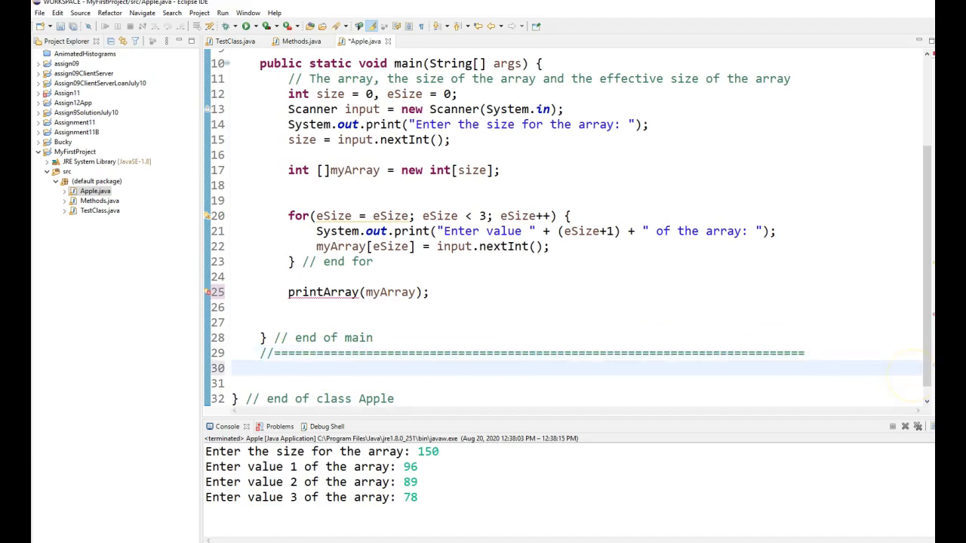
# Write the header public static void printArray(int []a) below main.
pyautogui.write('public')
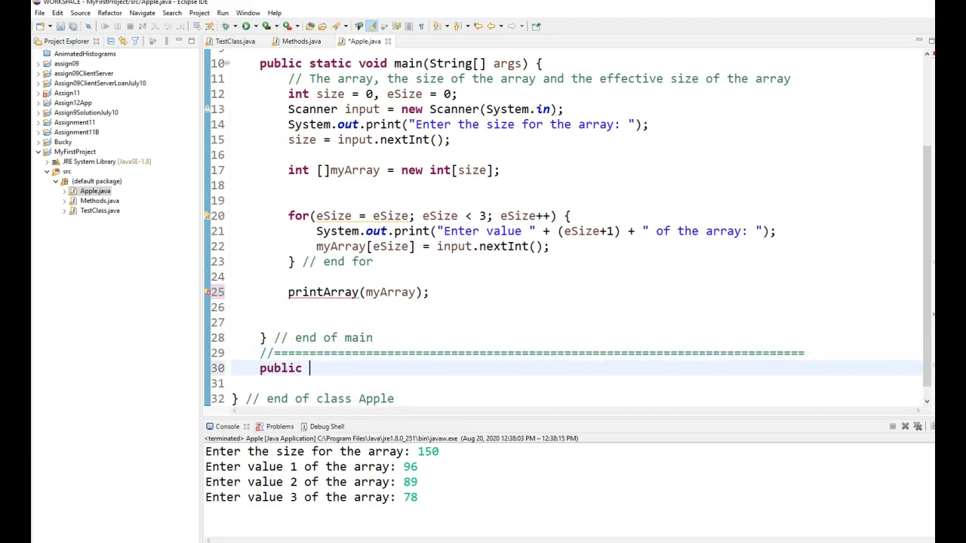
pyautogui.write('static')
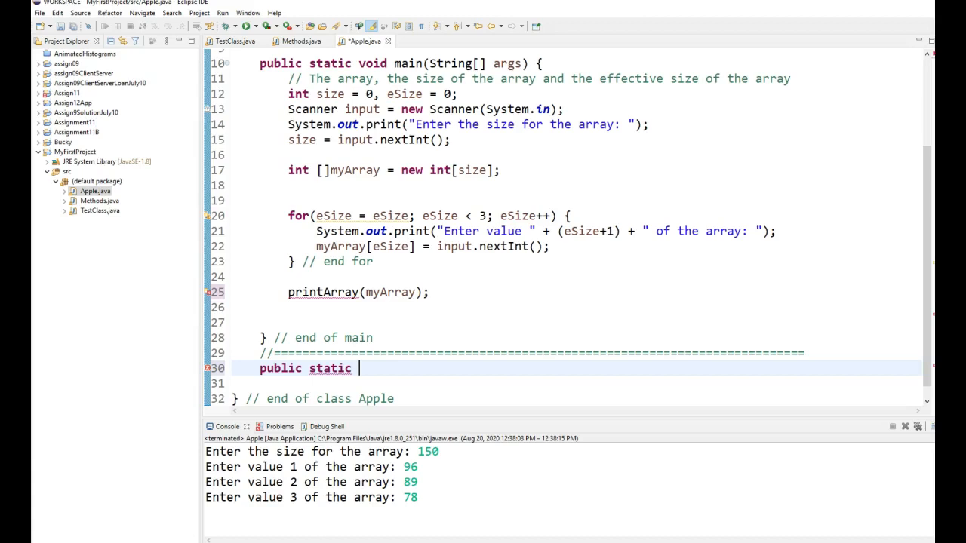
pyautogui.write('void')
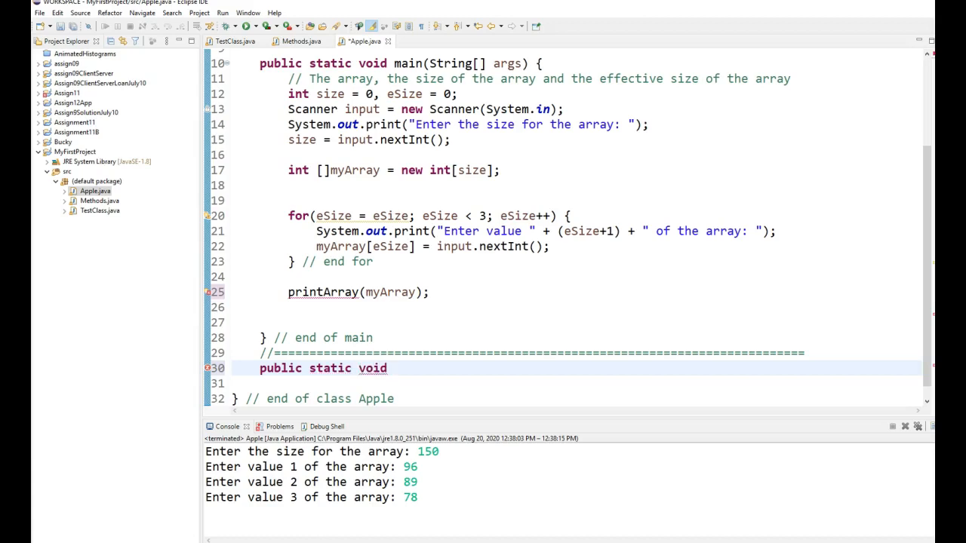
pyautogui.write('pr')
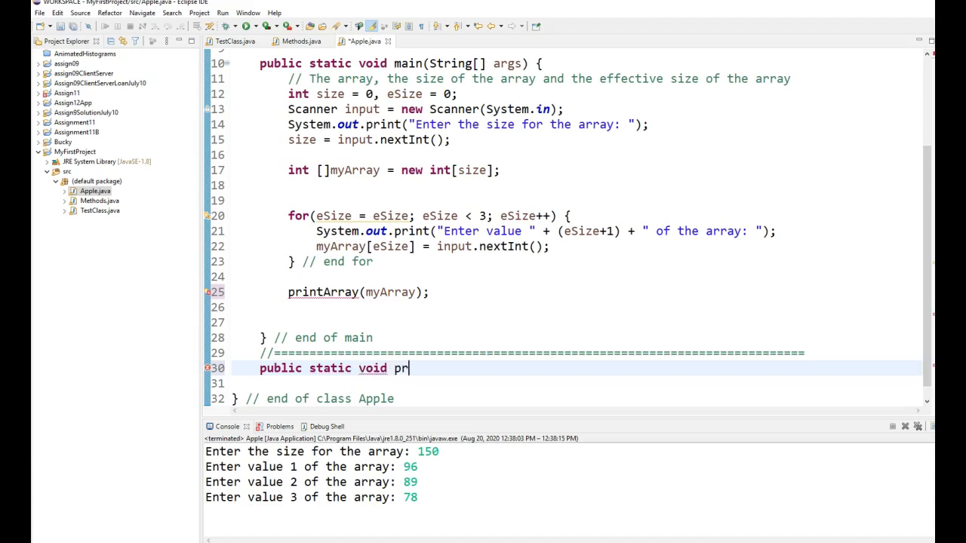
pyautogui.write('intArray')
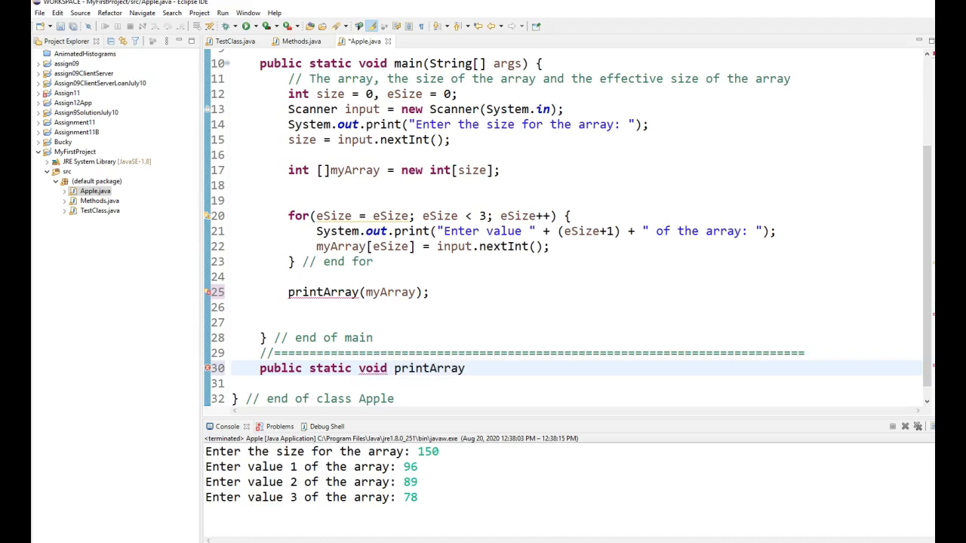
pyautogui.write('(i)')
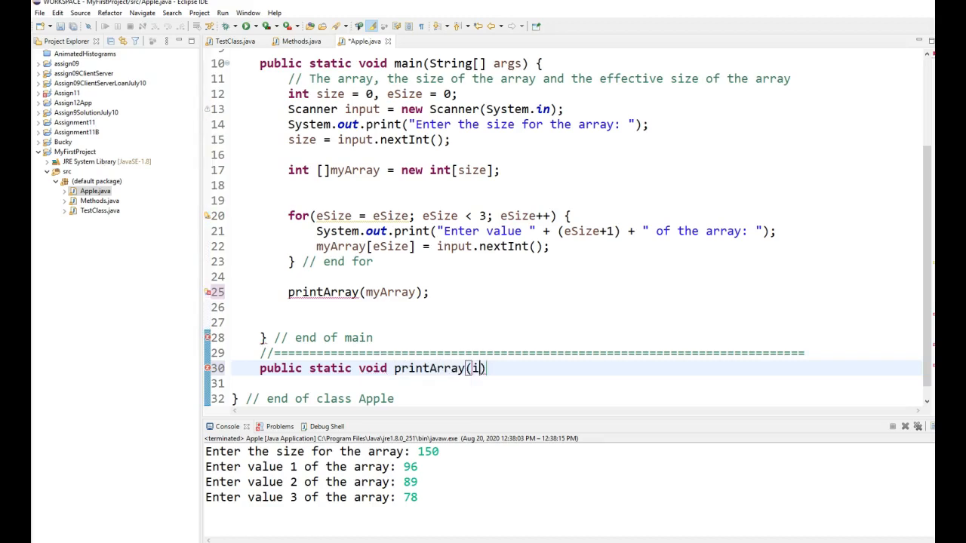
pyautogui.write('int []')
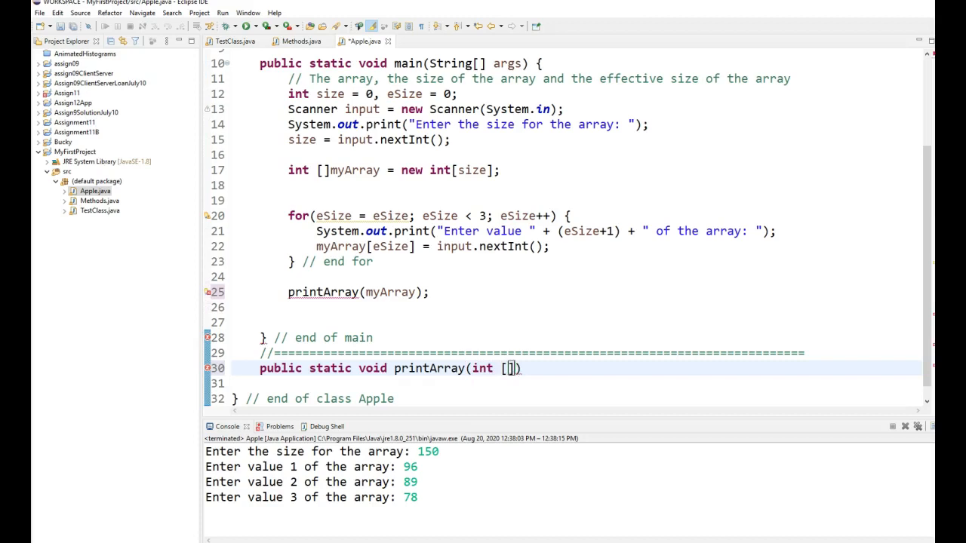
pyautogui.write('a)')
pyautogui.write('} //')
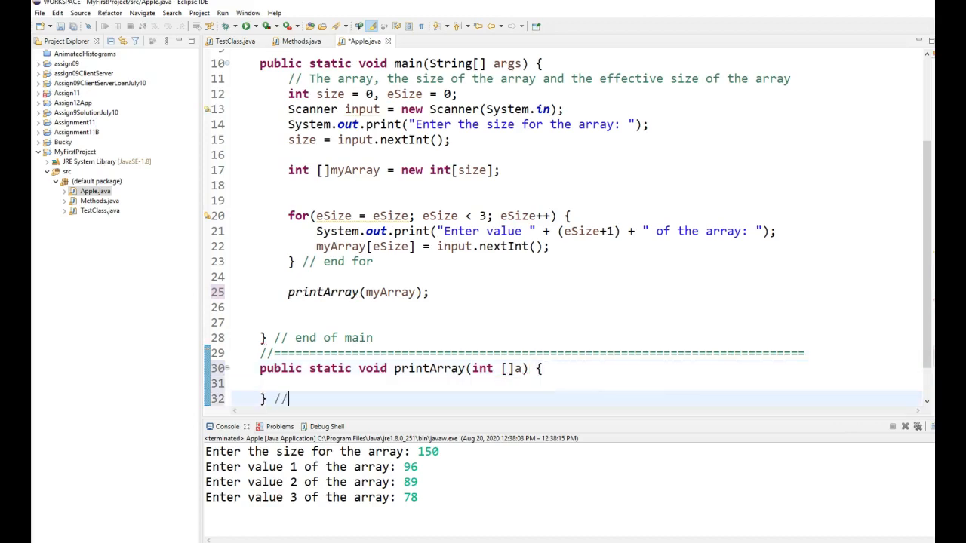
# Close the method with an // end printArray comment, its body holding the pasted input loop.
pyautogui.write('end print')
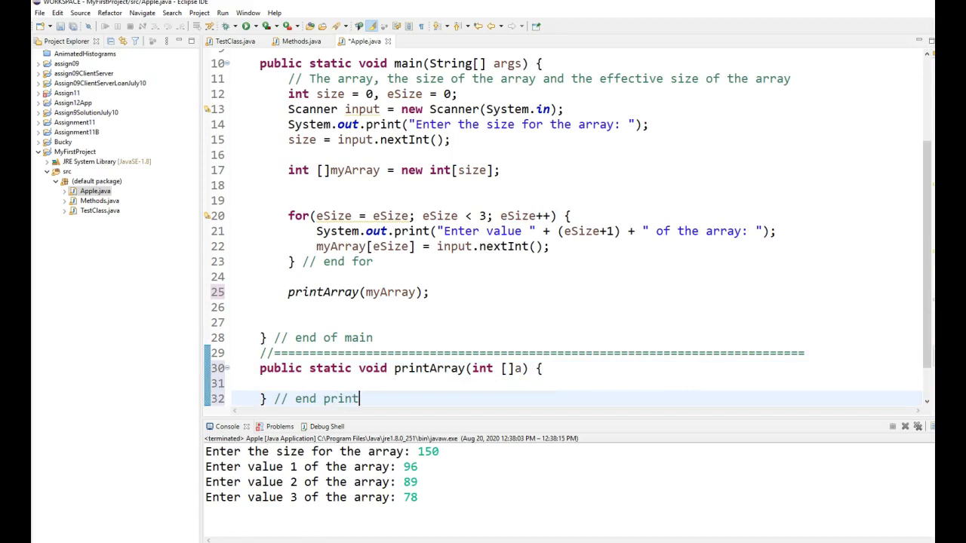
pyautogui.write('Array')
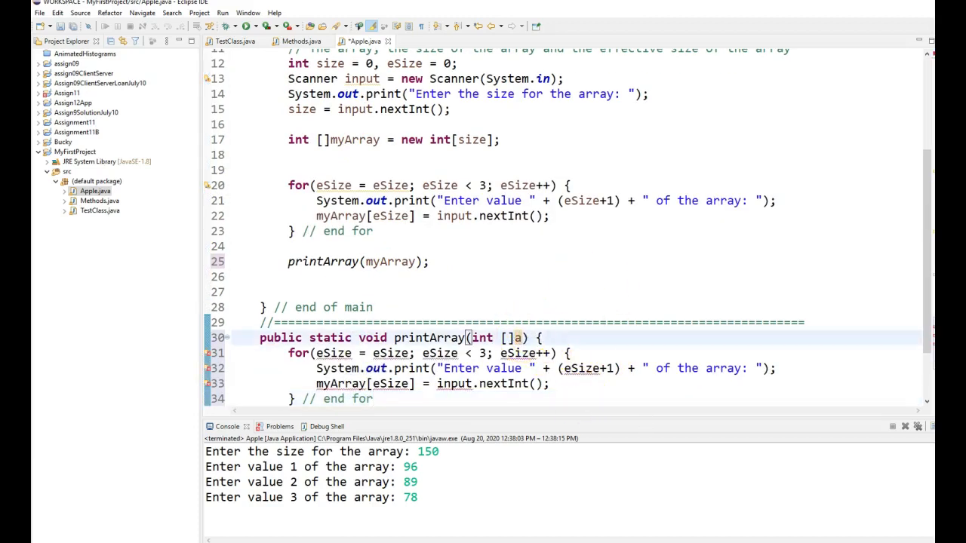
# Add an int eSize parameter to printArray and pass eSize in the call.
pyautogui.write(', int eSize')
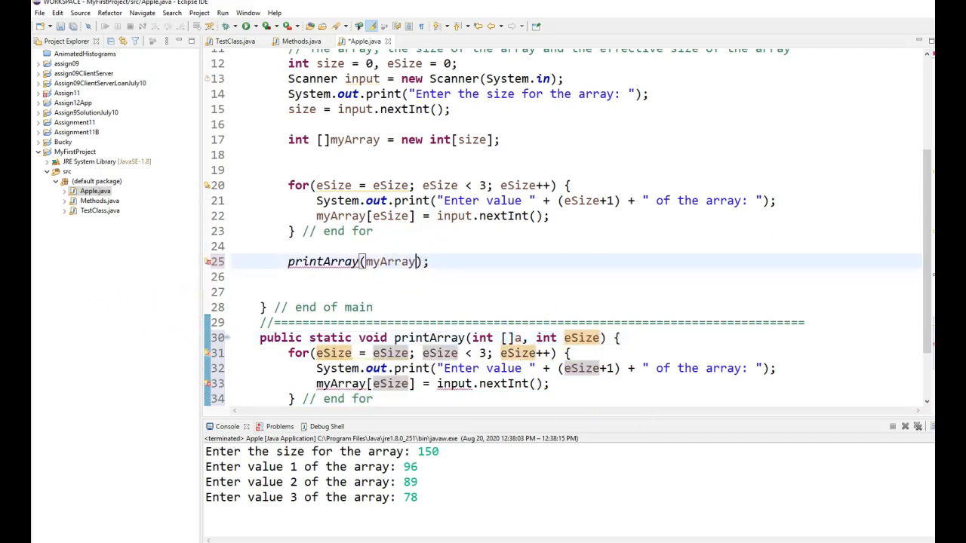
pyautogui.write(', eSize')
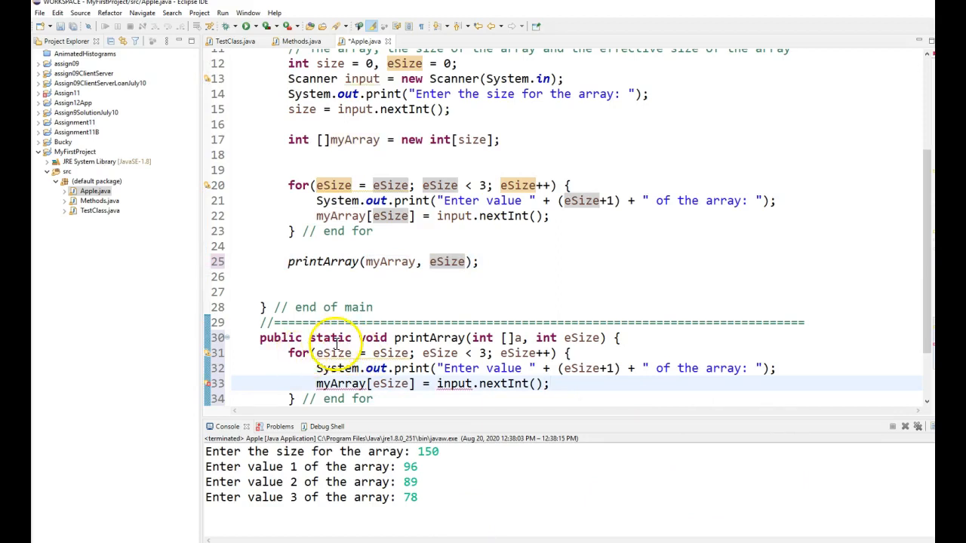
# Change the printArray loop to count i up to eSize and use i+1 in the prompt.
pyautogui.doubleClick(332, 353)
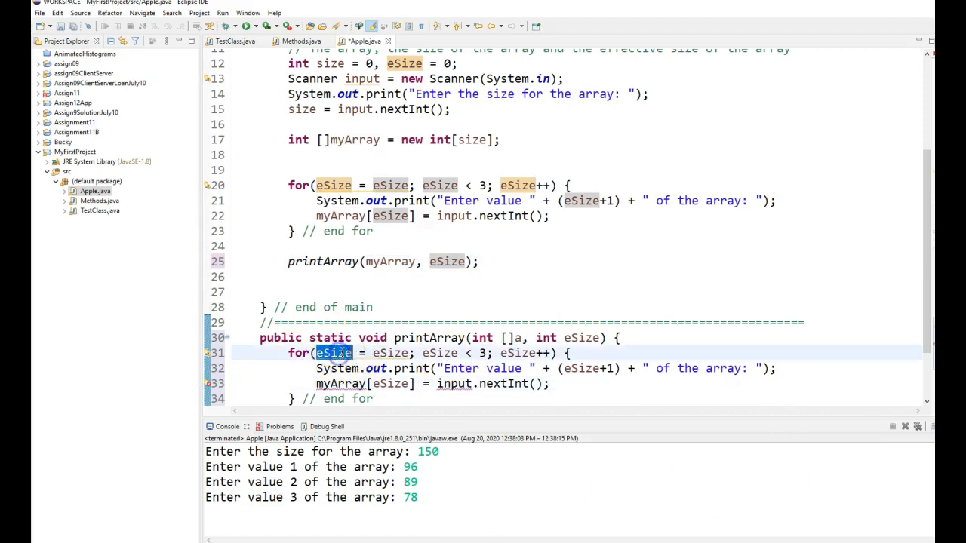
pyautogui.write('int i')
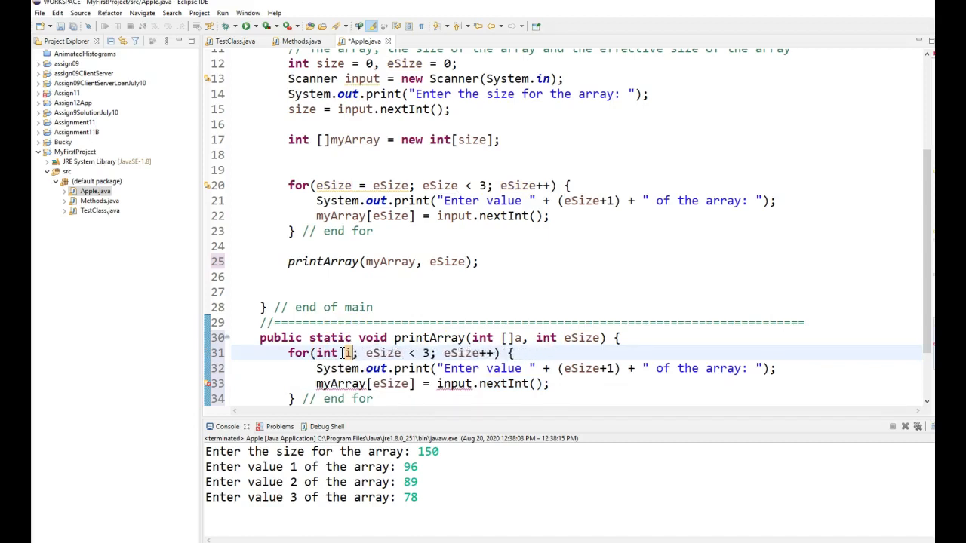
pyautogui.write(';')
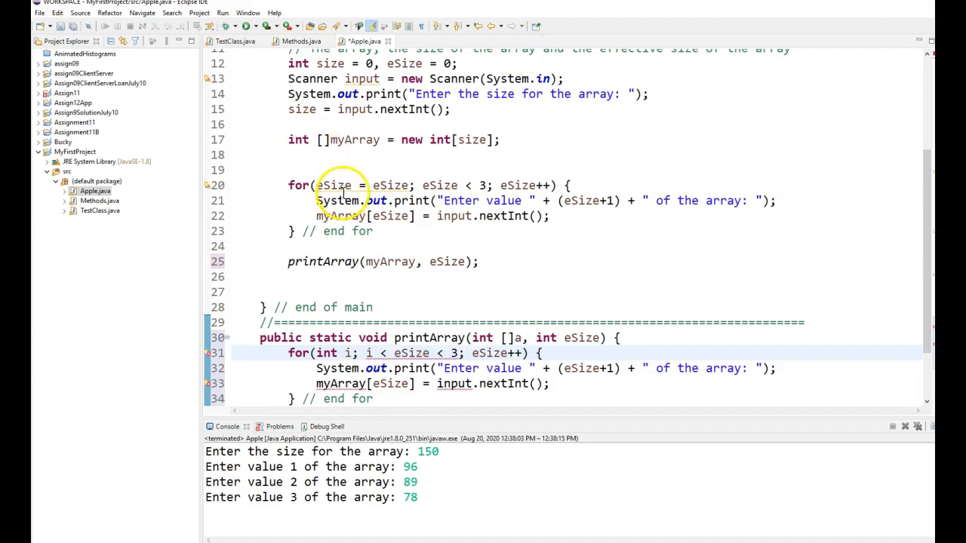
pyautogui.moveTo(377, 415)
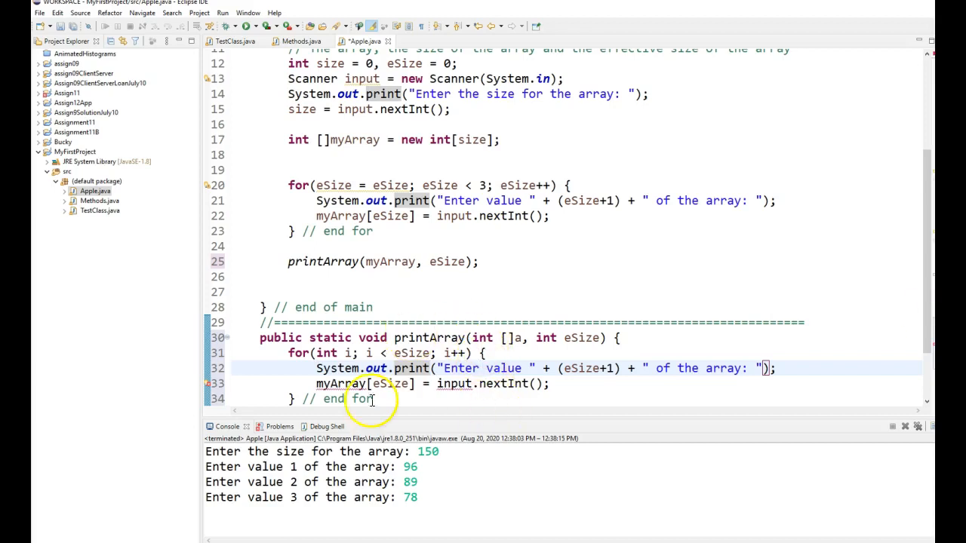
pyautogui.doubleClick(581, 369)
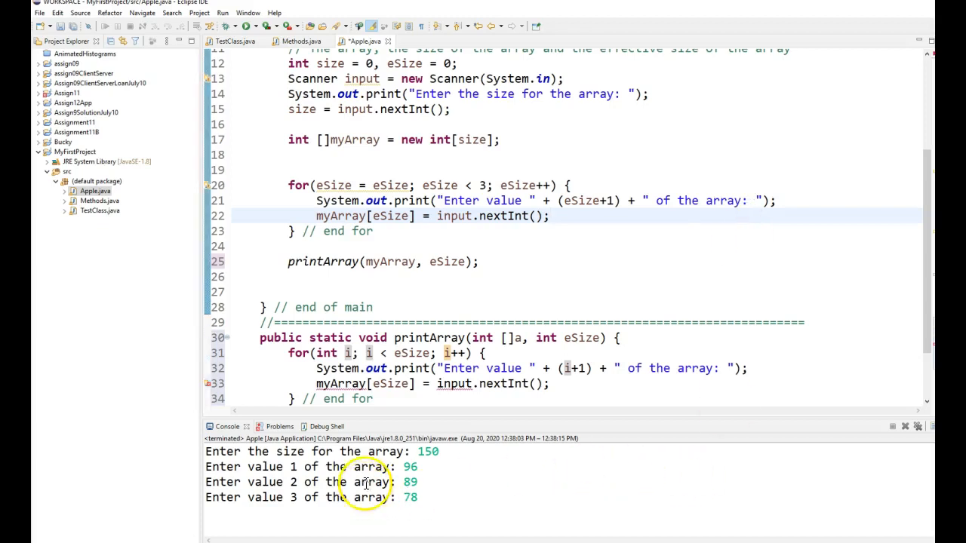
pyautogui.moveTo(723, 368)
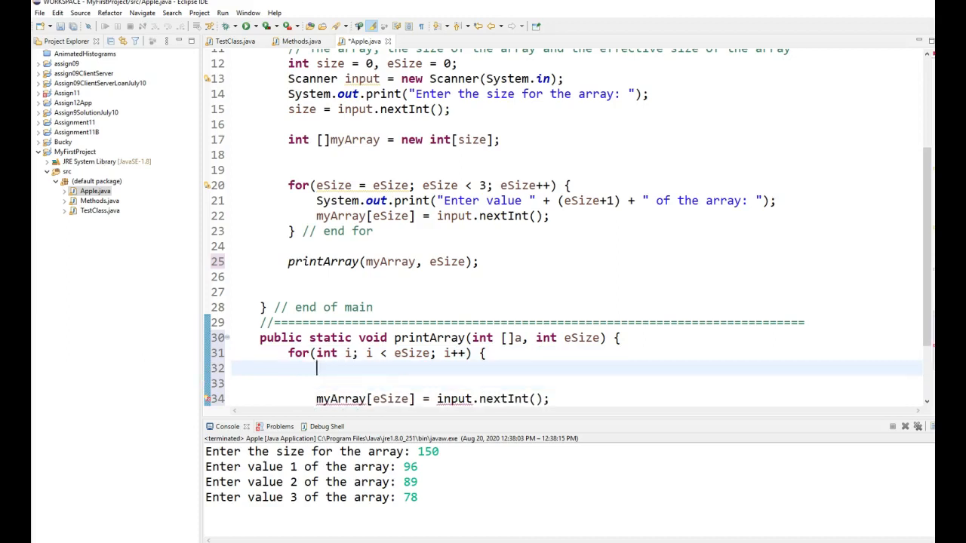
# Print each element as "Value at location[" + i + "] is " + a[i] in the loop.
pyautogui.write('System.out.println();')
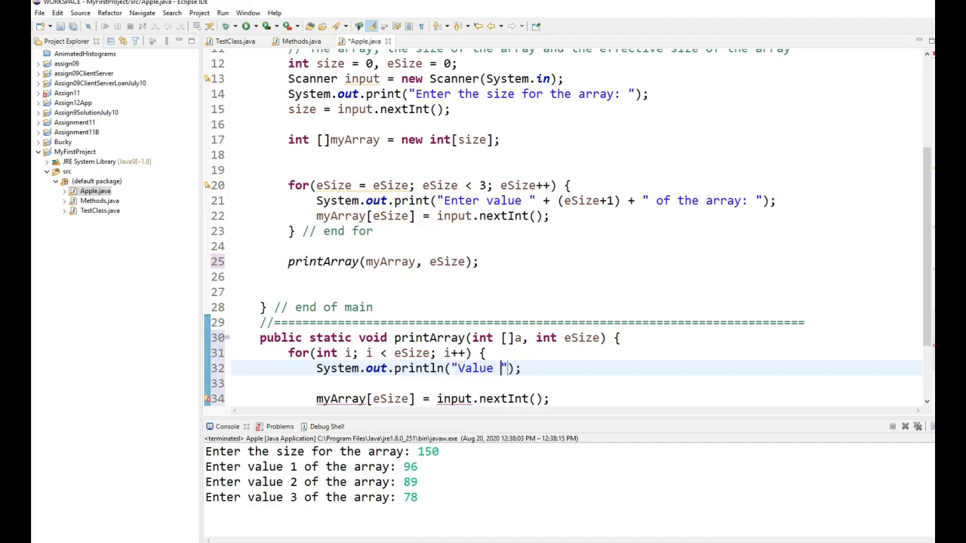
pyautogui.write('at location')
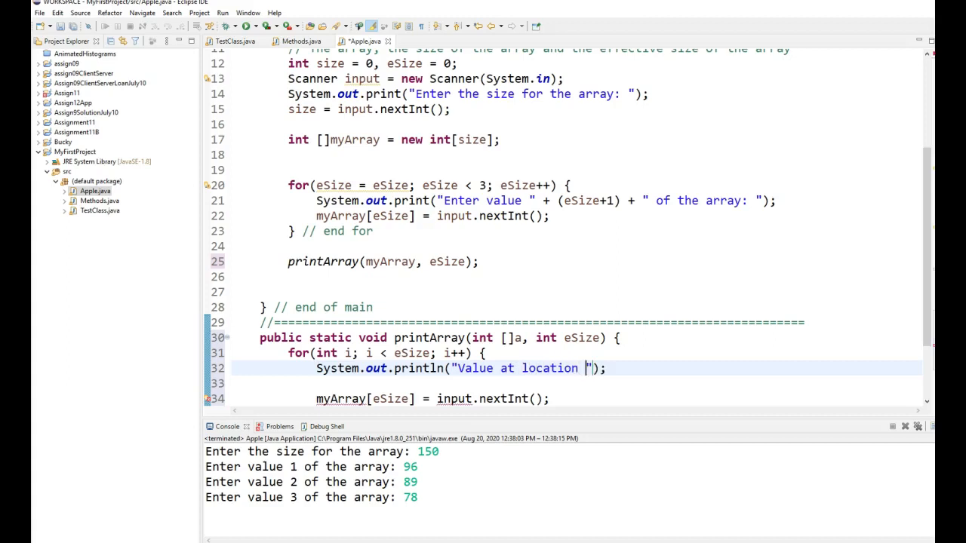
pyautogui.write(':')
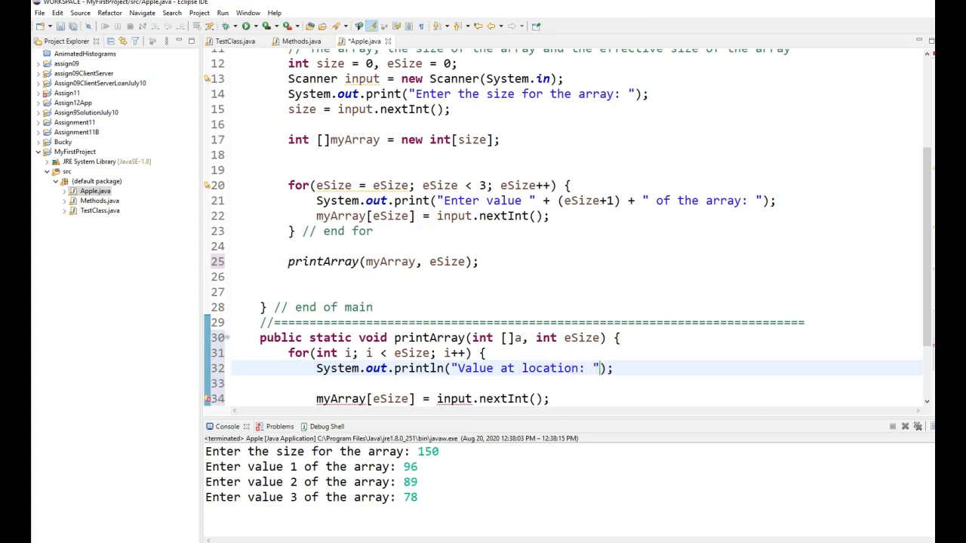
pyautogui.write('["')
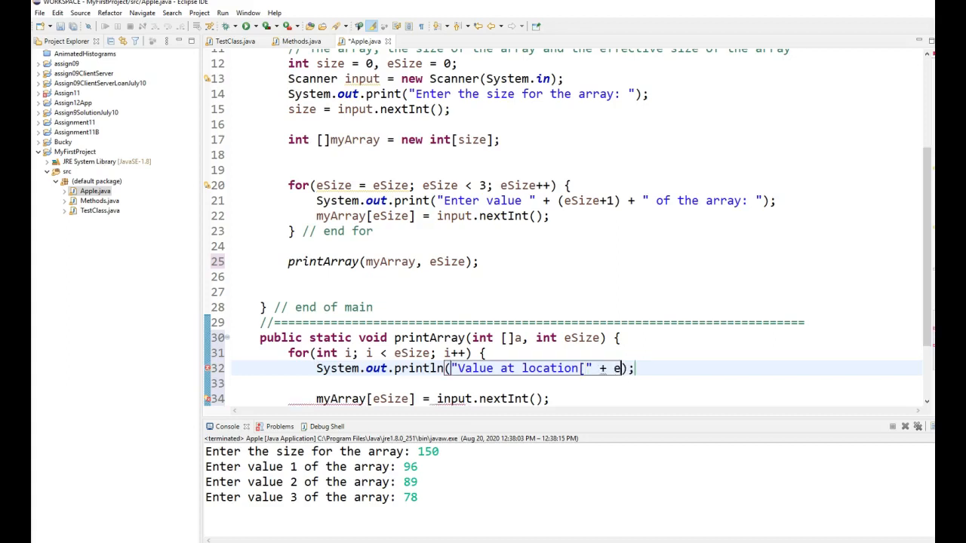
pyautogui.write('i')
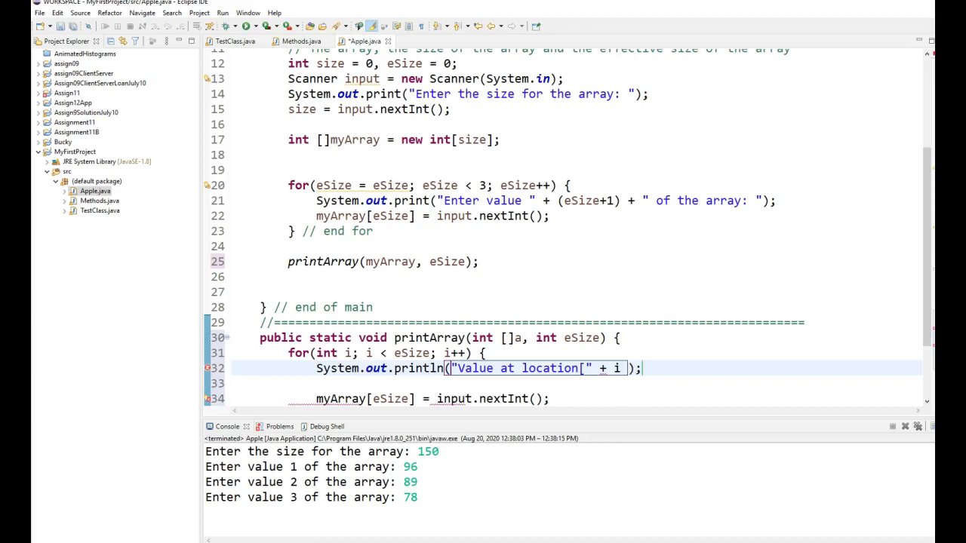
pyautogui.write('+ "]')
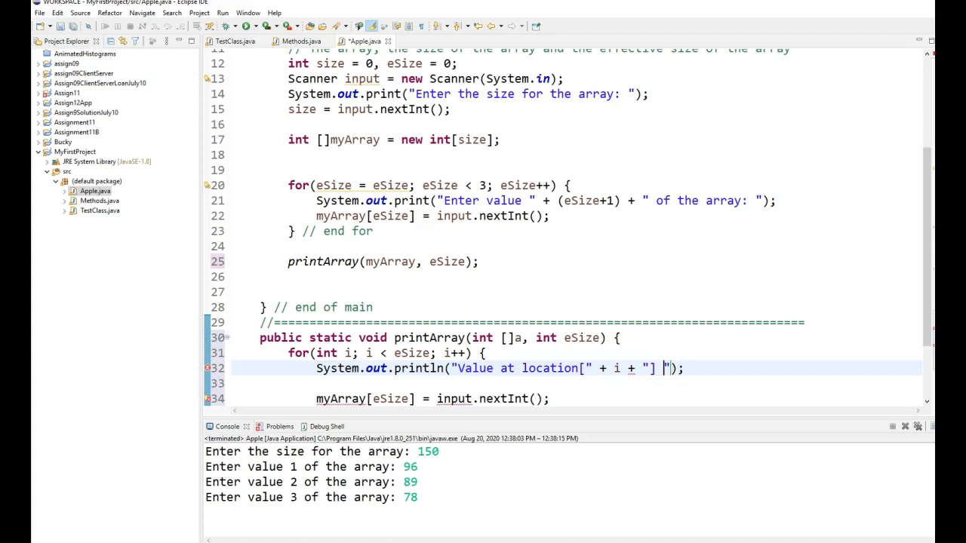
pyautogui.write('is')
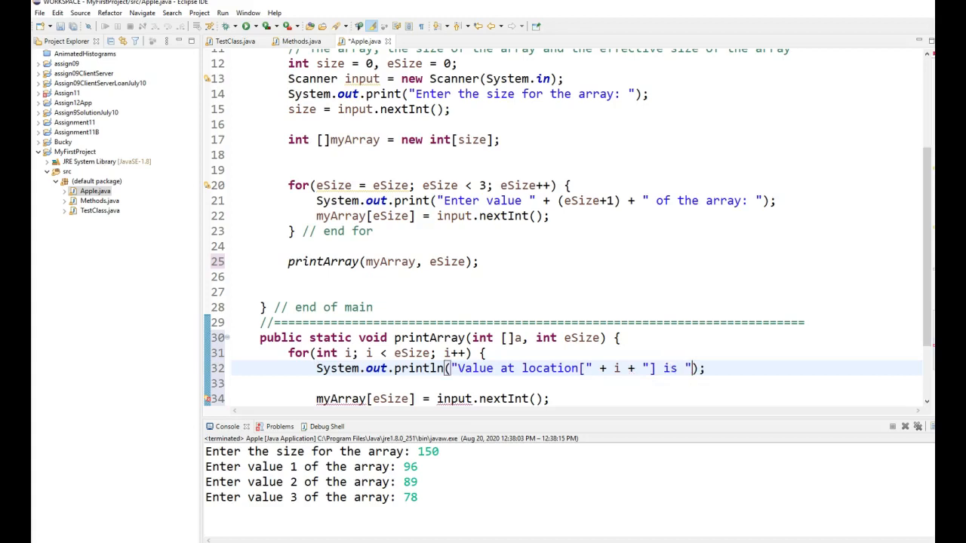
pyautogui.write('+')
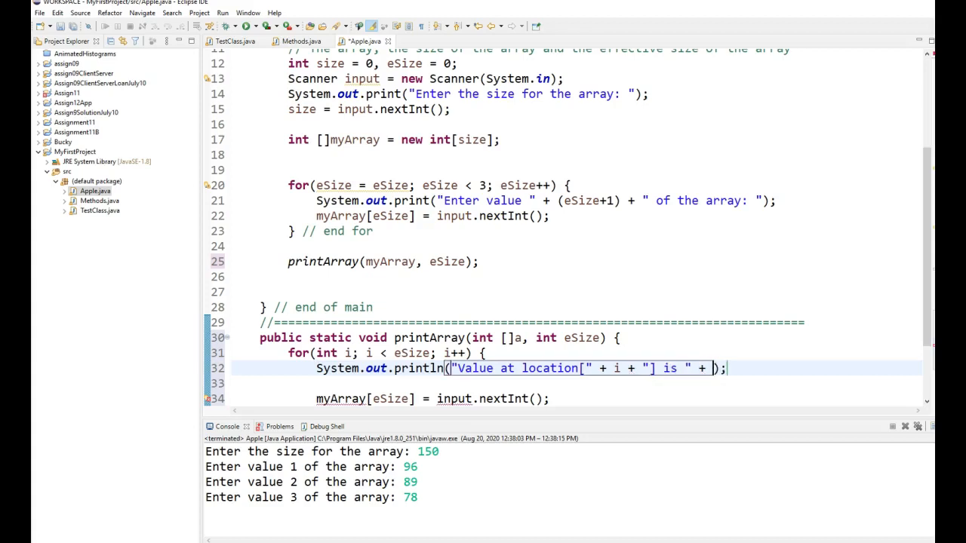
pyautogui.write('a[i]')
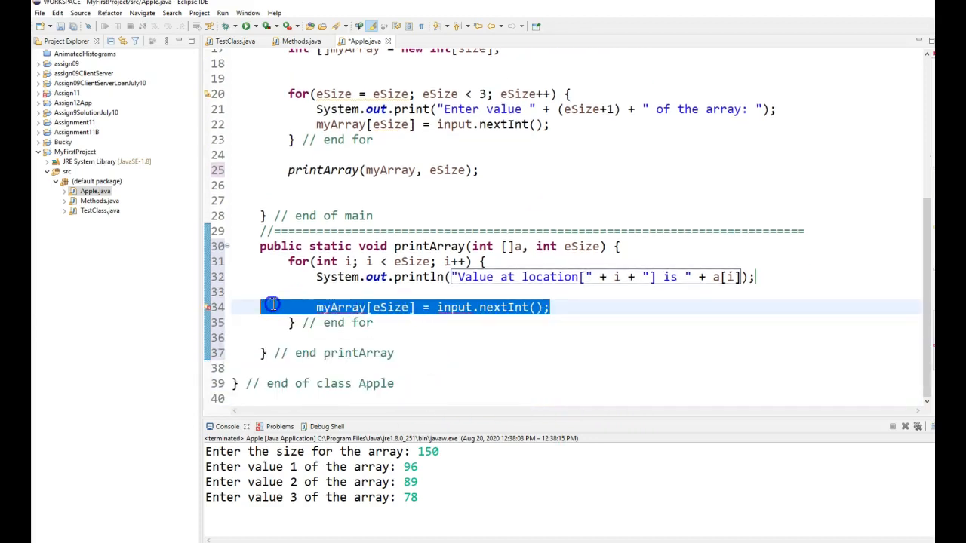
# Delete the leftover input-reading line and start the loop at int i = 0.
pyautogui.press('Delete')
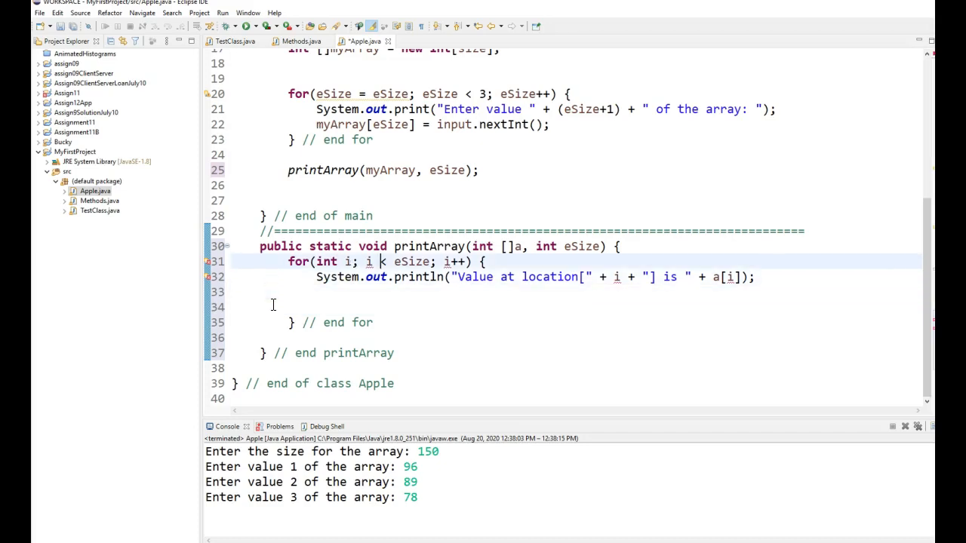
pyautogui.write('=')
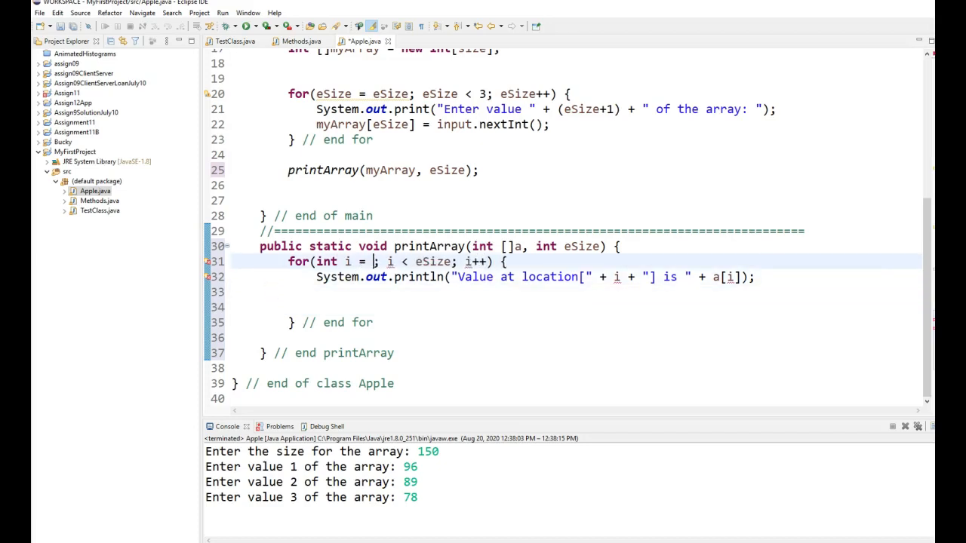
pyautogui.write('0')
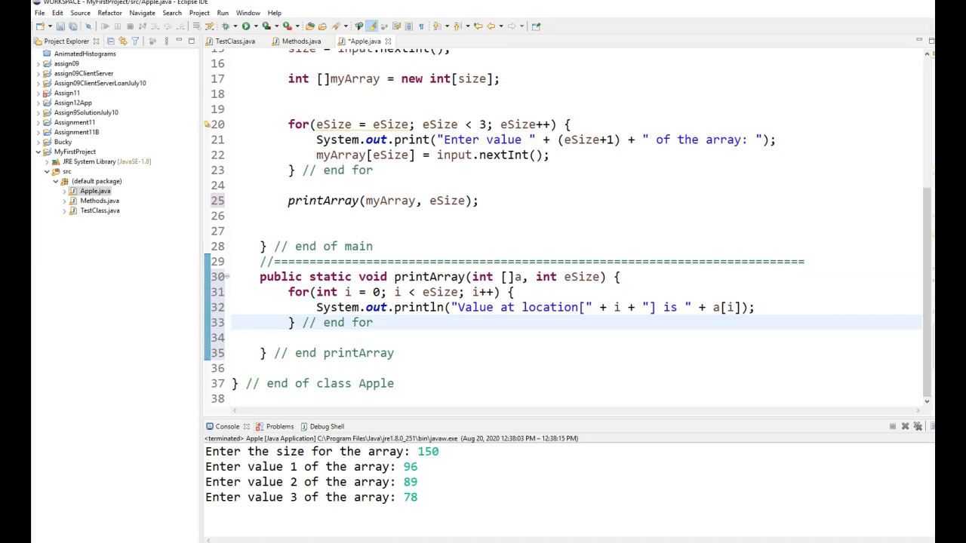
pyautogui.moveTo(432, 86)
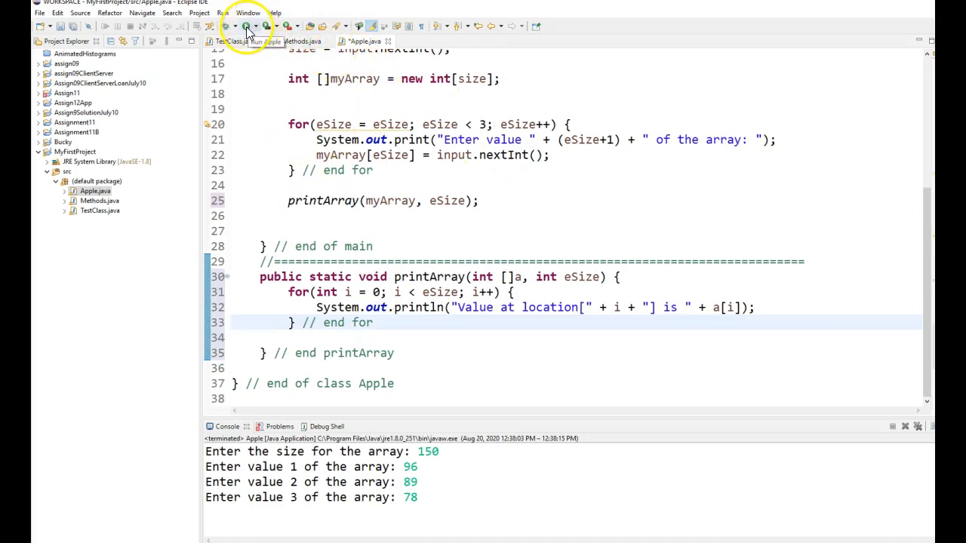
# Run Apple with size 7789 and values 44, 33, 77 to list each location's value.
pyautogui.click(222, 24)
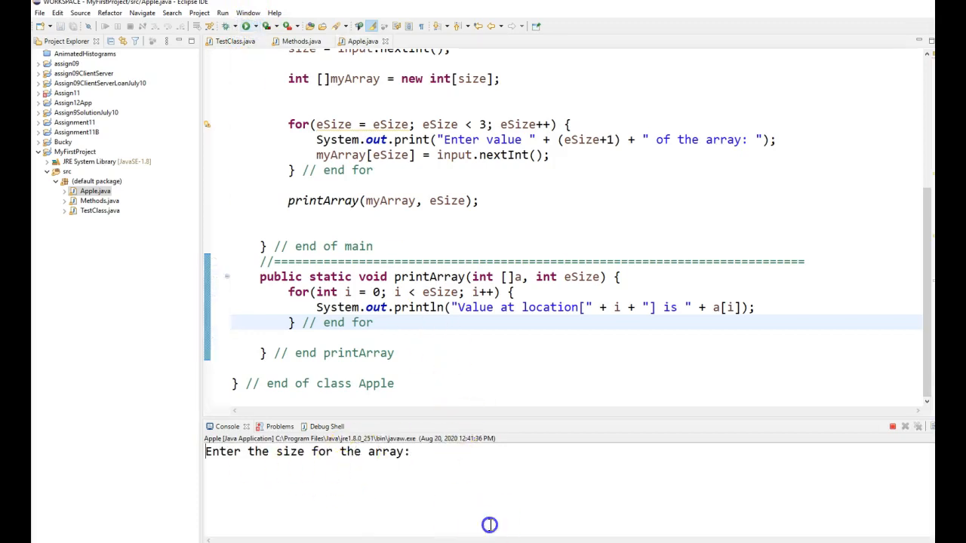
pyautogui.write('7789')
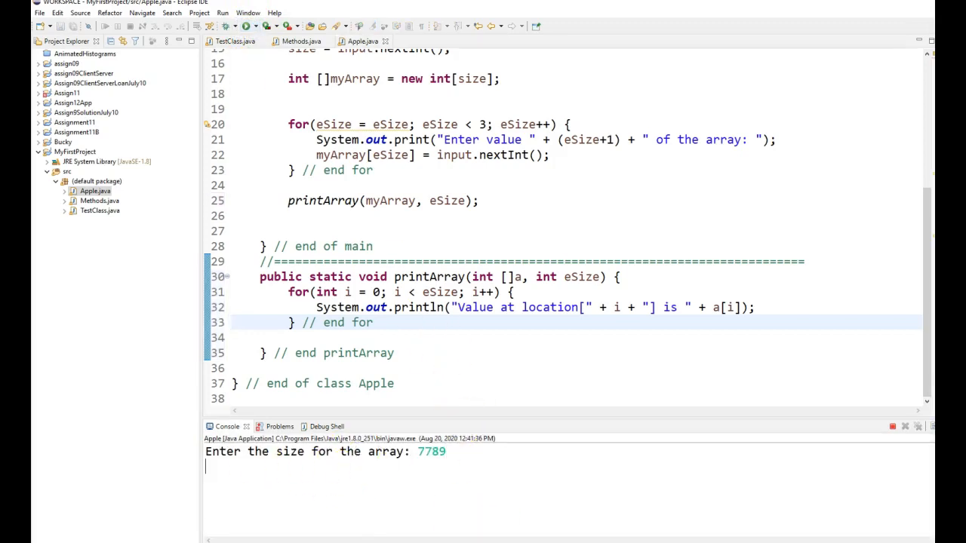
pyautogui.write('44')
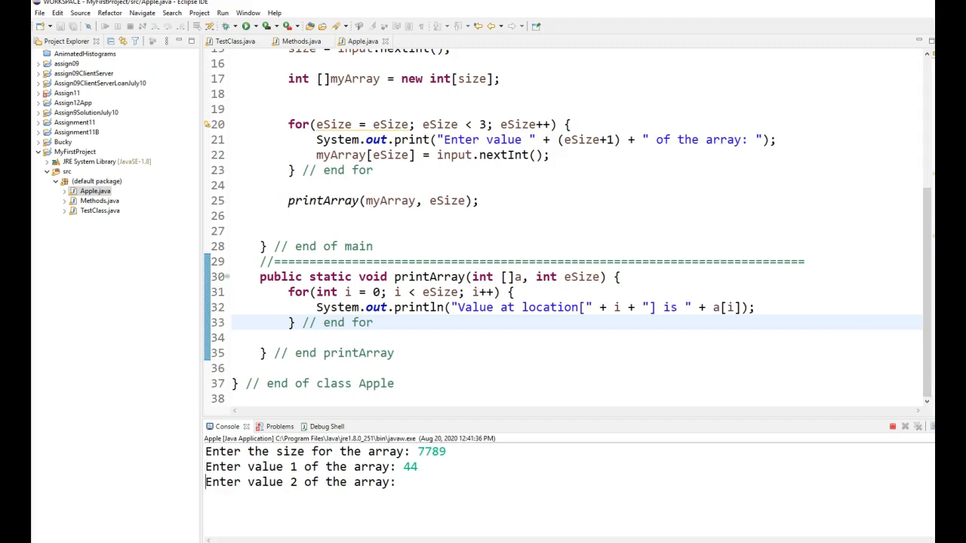
pyautogui.write('33')
pyautogui.write('77')
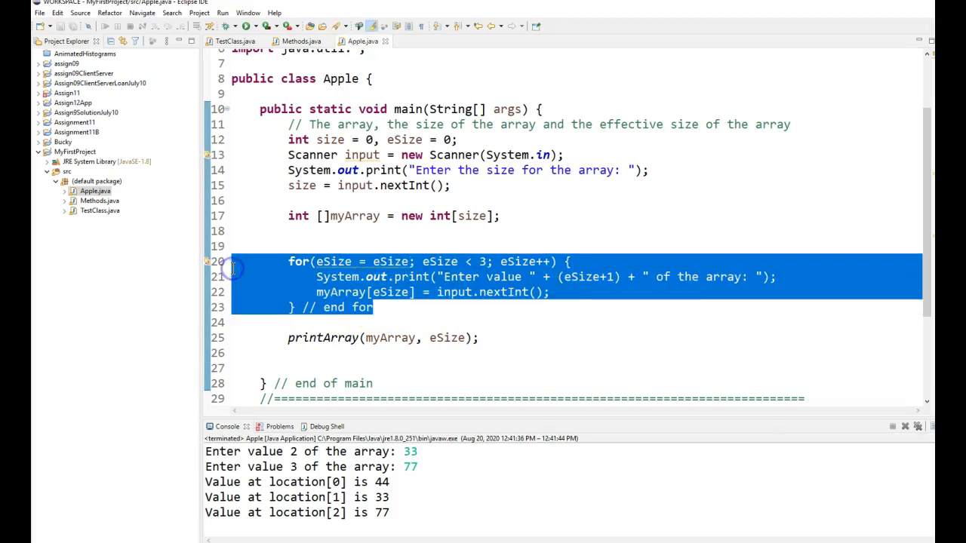
# Add the call loadArray(myArray); in main after the array declaration.
pyautogui.click(324, 232)
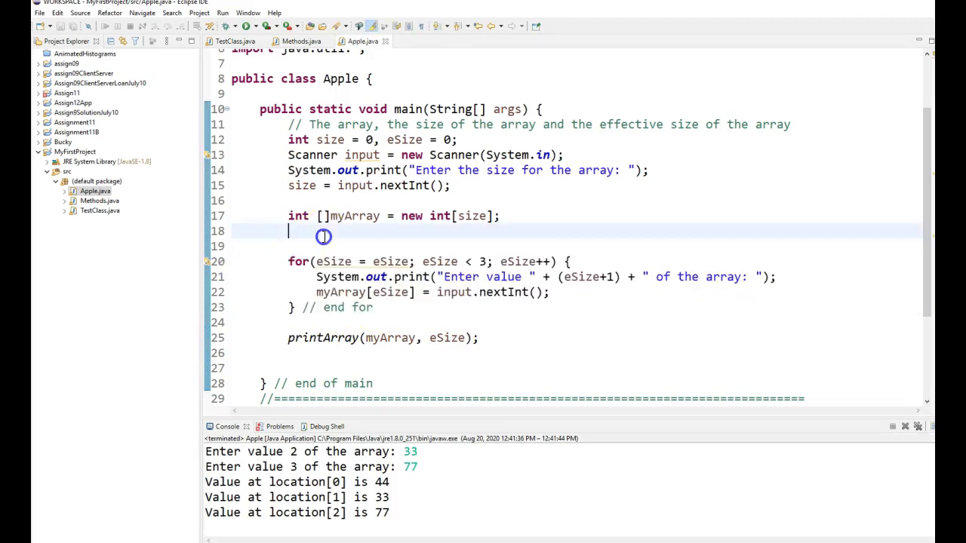
pyautogui.write('1')
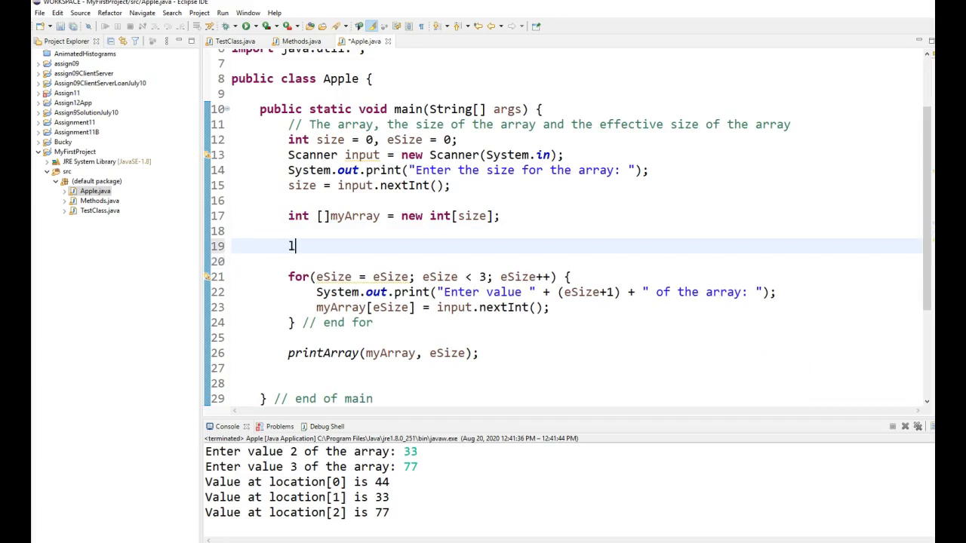
pyautogui.write('oadArray')
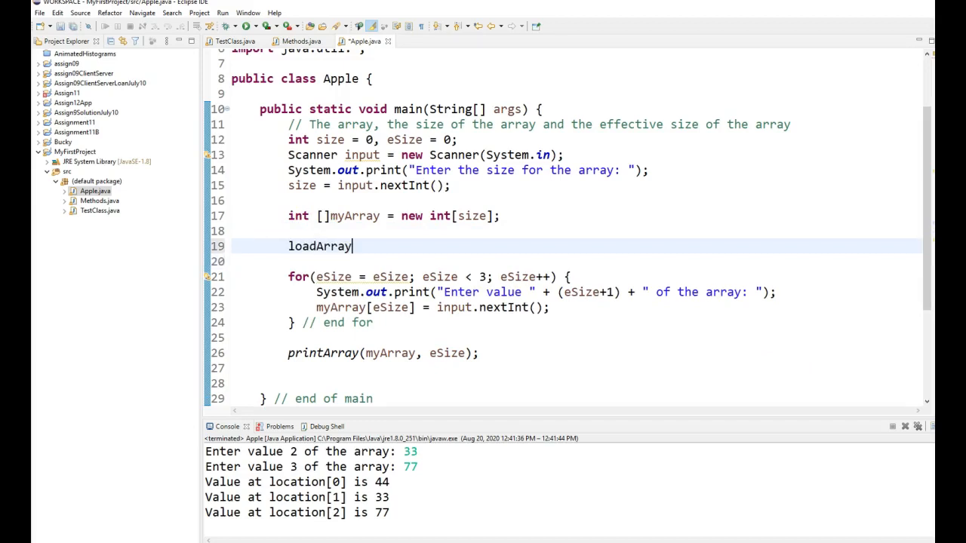
pyautogui.write('(myA)')
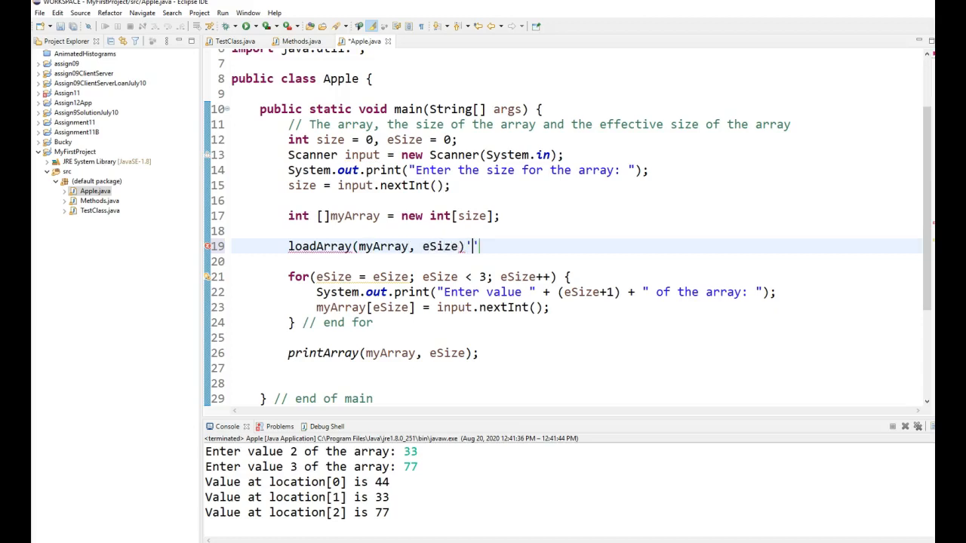
pyautogui.press('BackSpace')
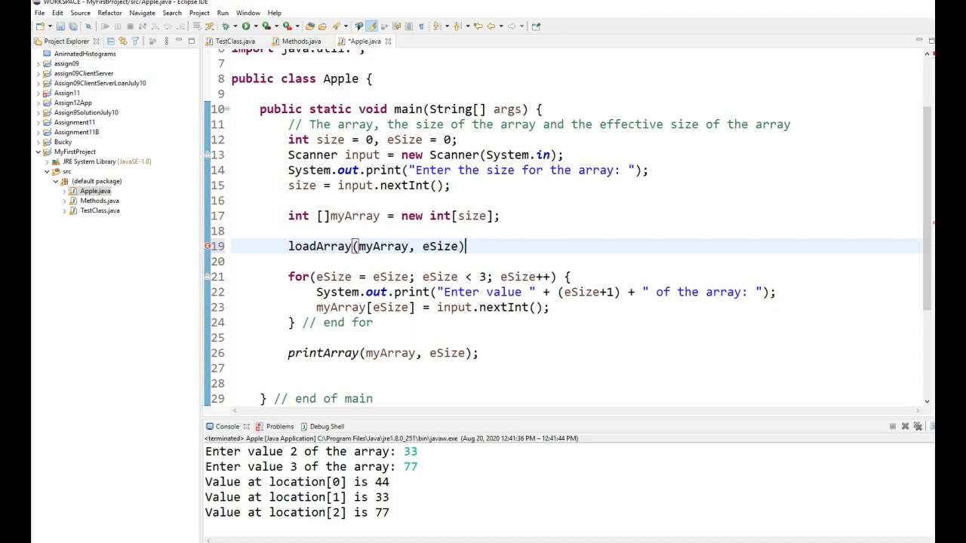
pyautogui.write(';')
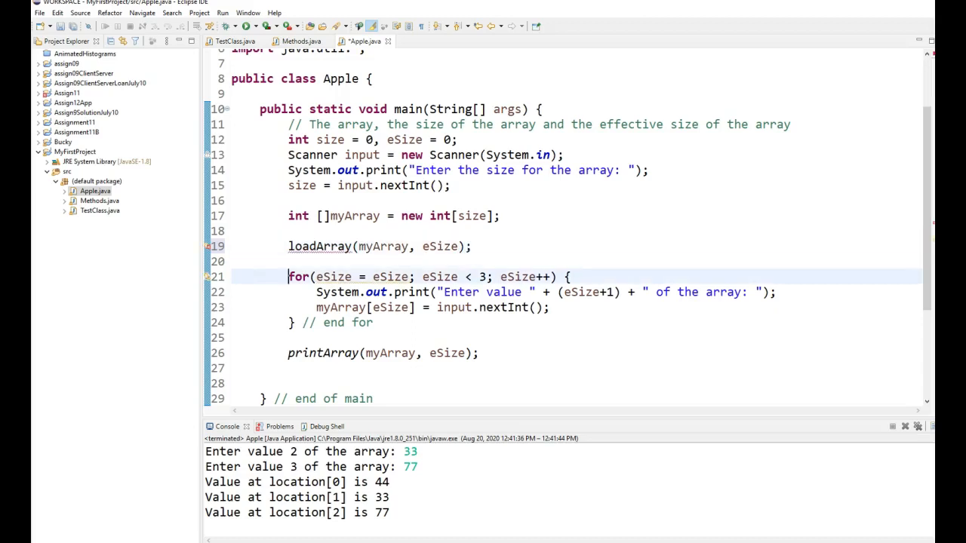
# Delete the input for loop from main and assign loadArray's result to eSize.
pyautogui.moveTo(286, 277); pyautogui.dragTo(371, 323)
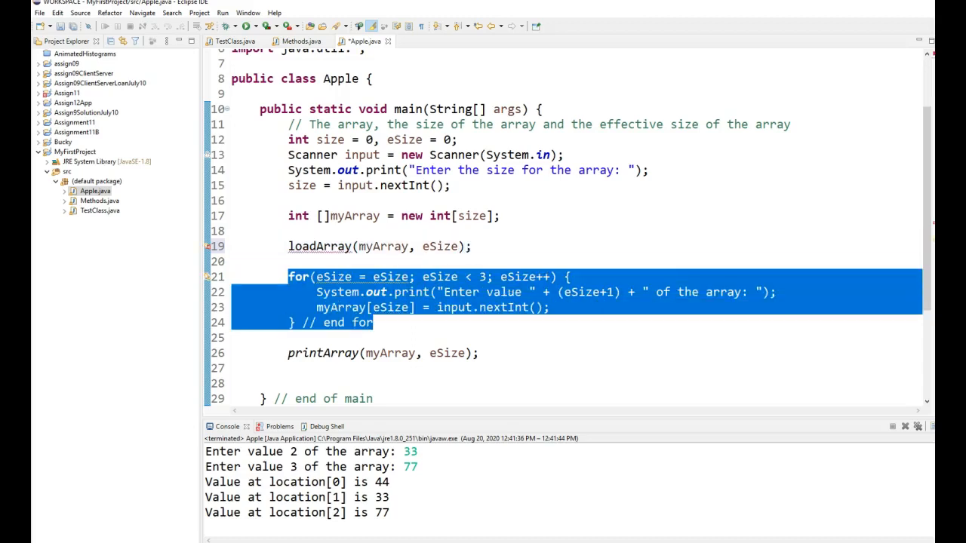
pyautogui.press('Delete')
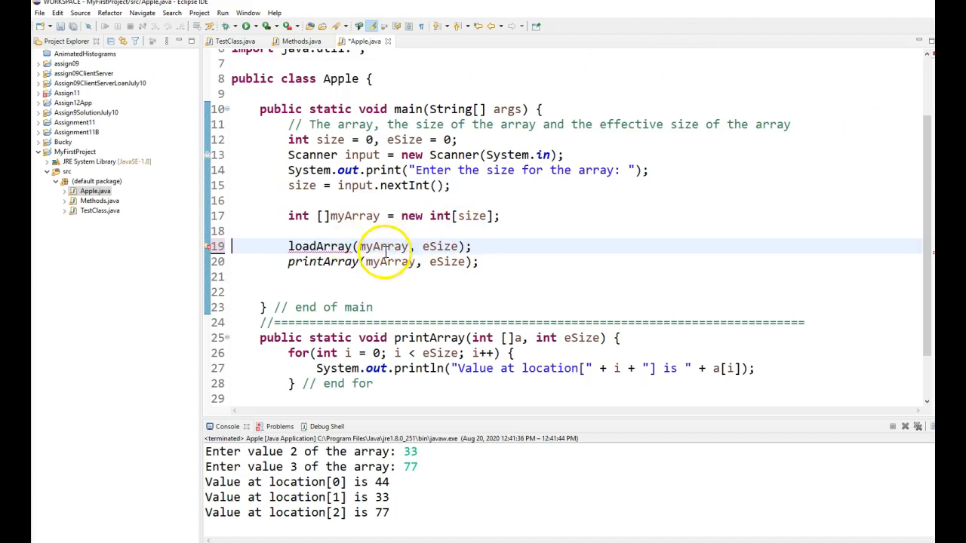
pyautogui.moveTo(749, 323)
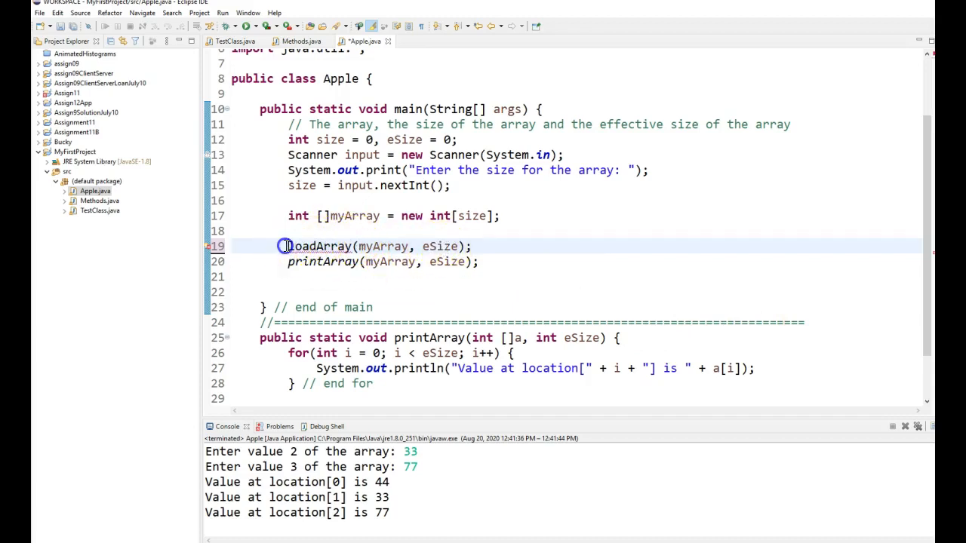
pyautogui.write('eSize =')
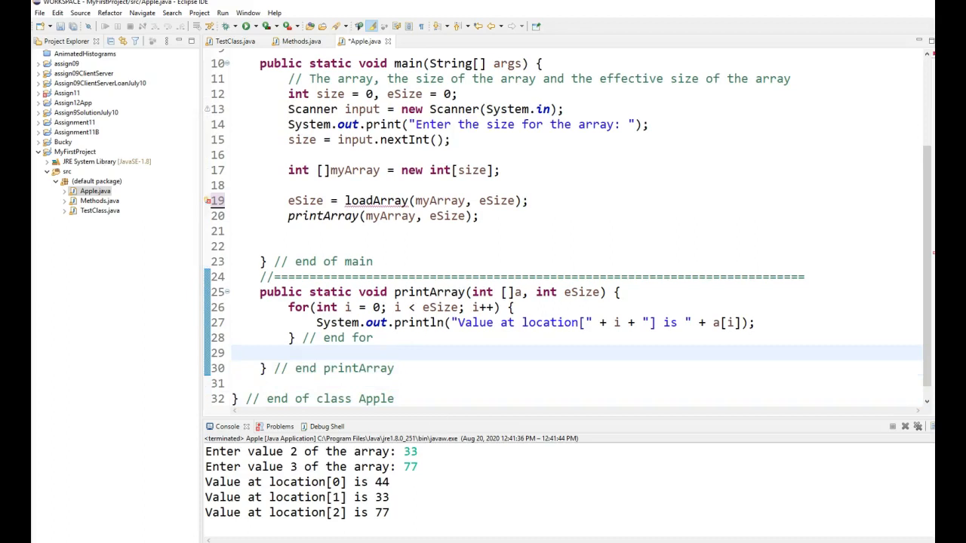
# Write the header public static int loadArray(int []a, int eSize) { below printArray.
pyautogui.press('Backspace')
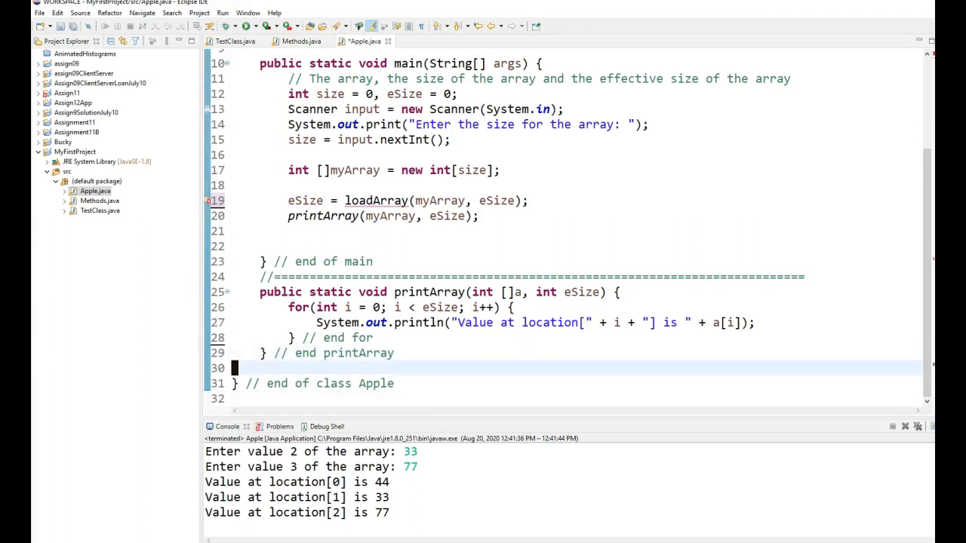
pyautogui.write('public s')
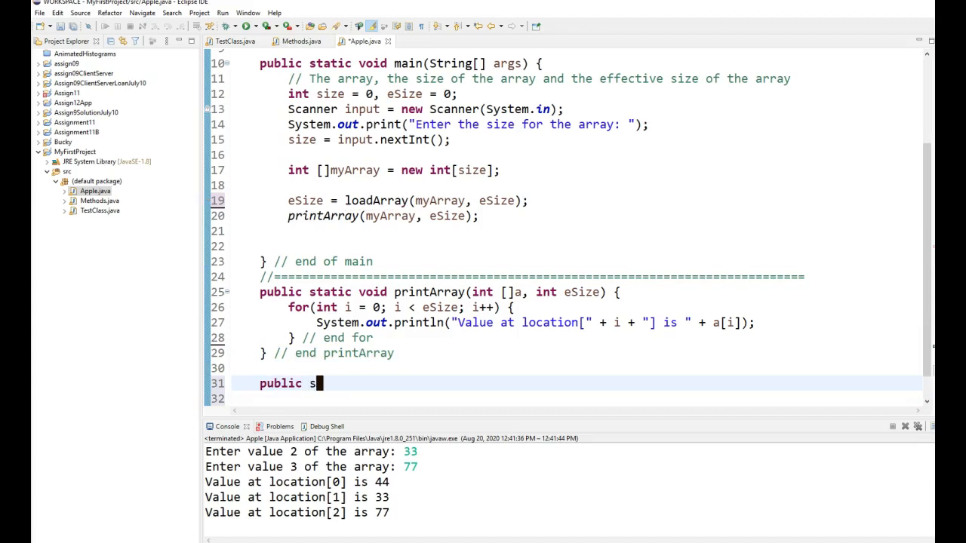
pyautogui.write('tatic')
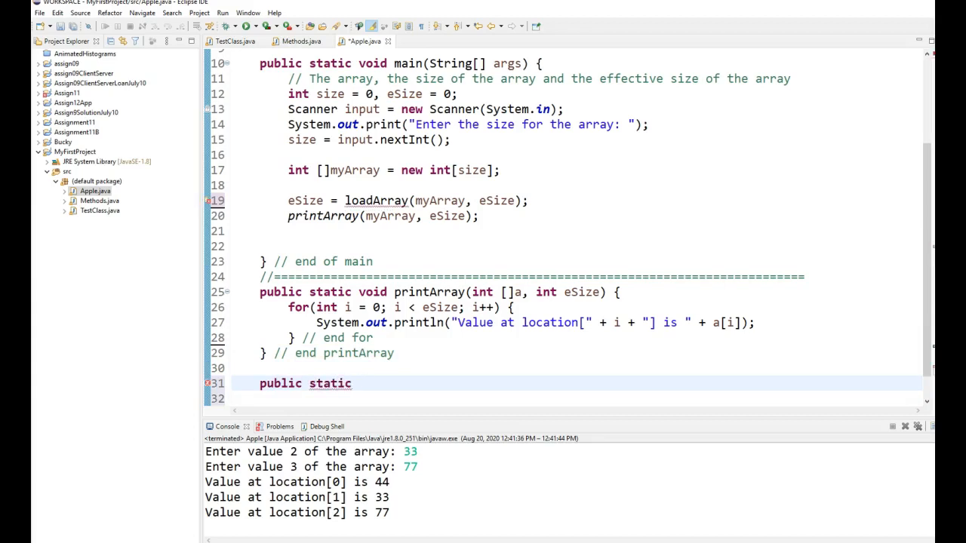
pyautogui.write('int')
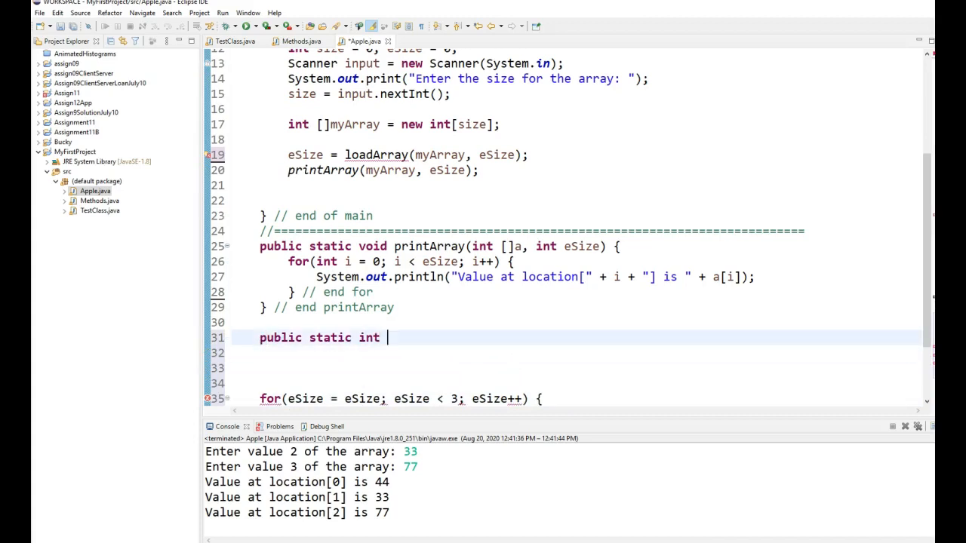
pyautogui.write('loadArr')
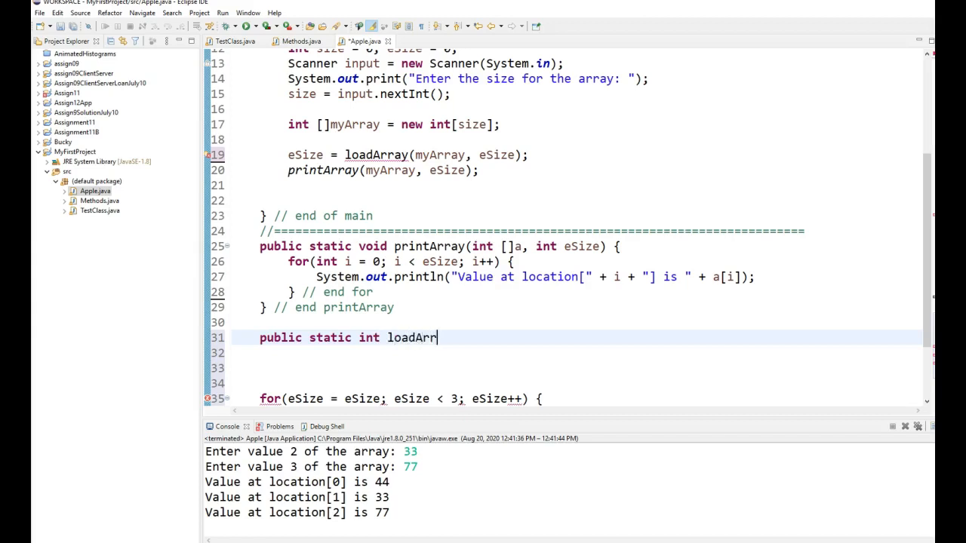
pyautogui.write('ay()')
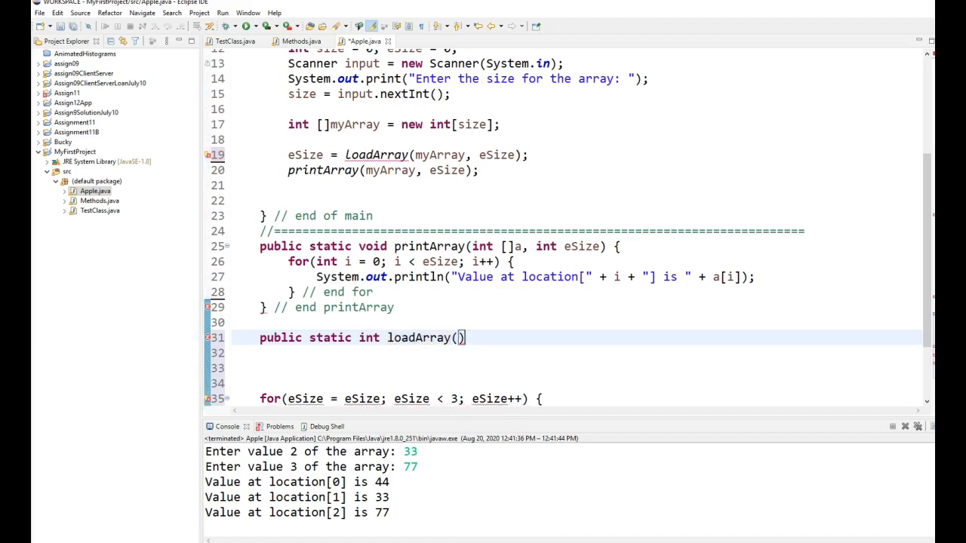
pyautogui.write('int')
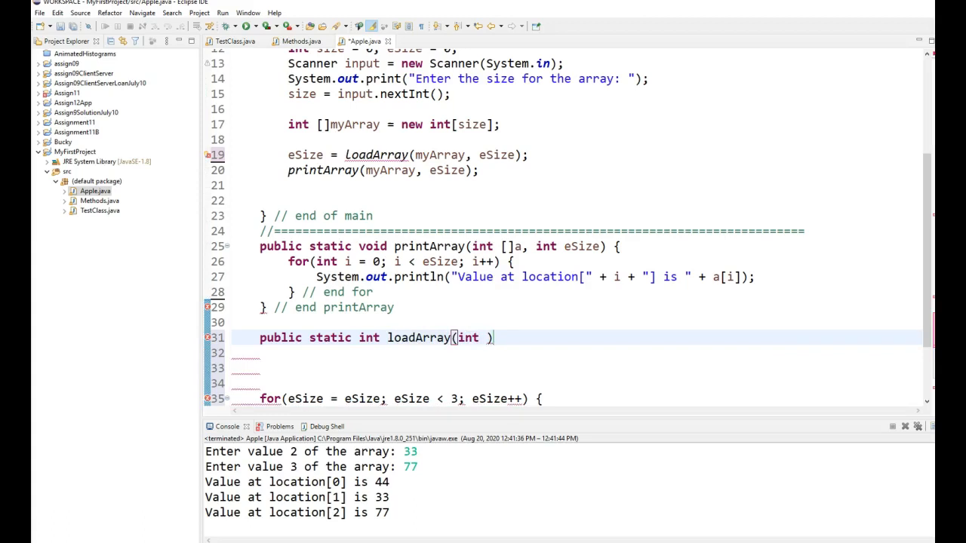
pyautogui.write('a[]')
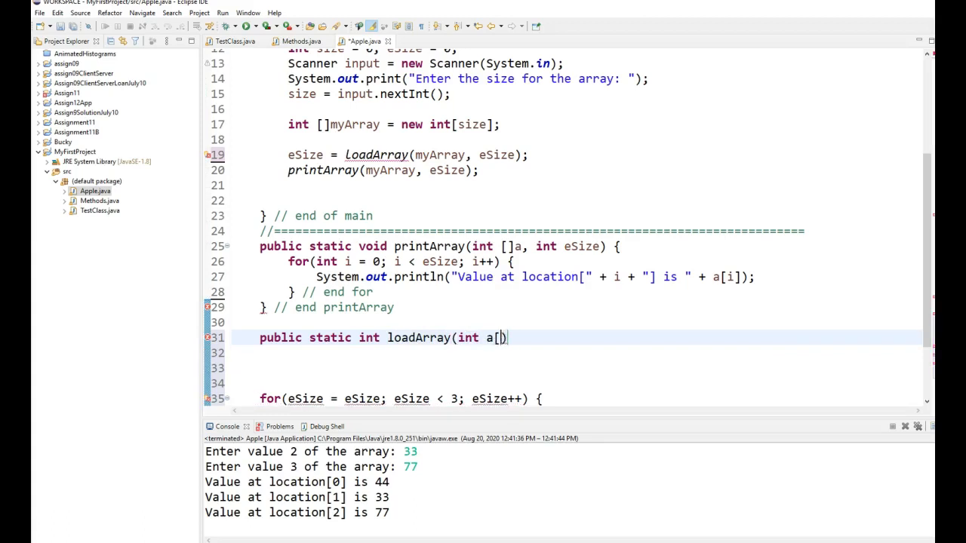
pyautogui.write('[]a')
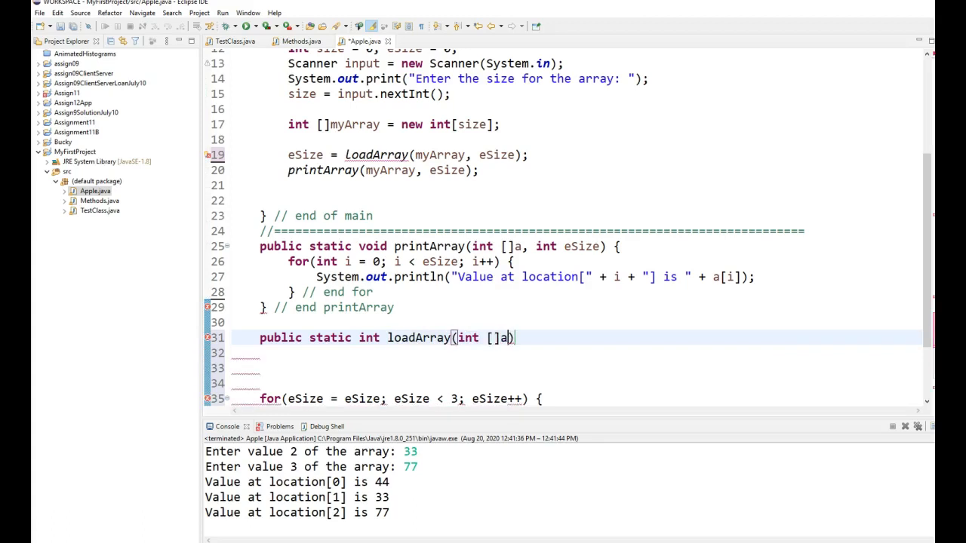
pyautogui.write(',')
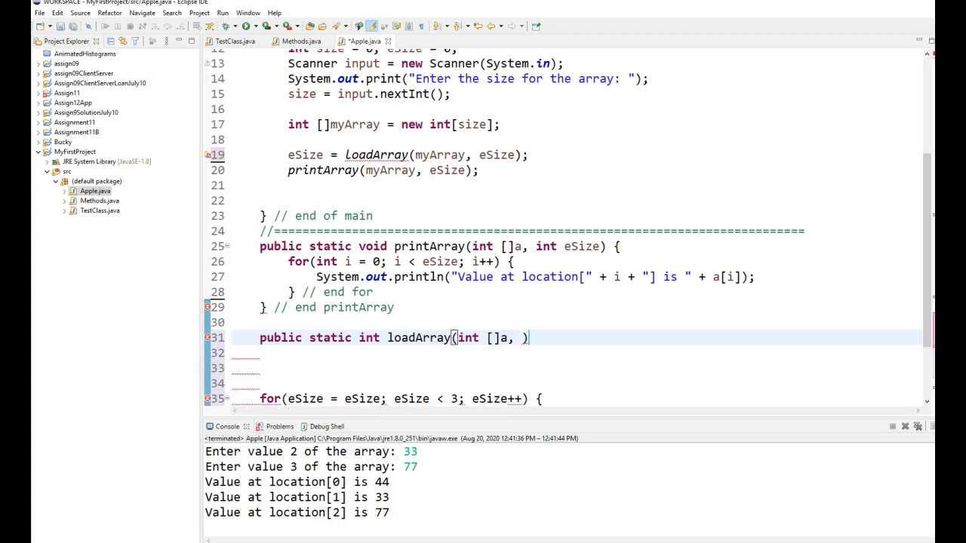
pyautogui.write('int e')
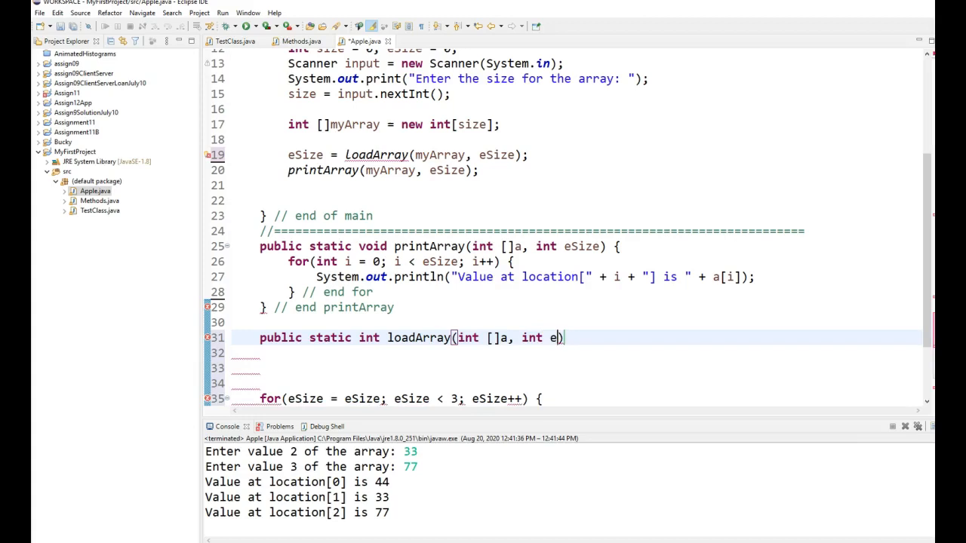
pyautogui.write('Size')
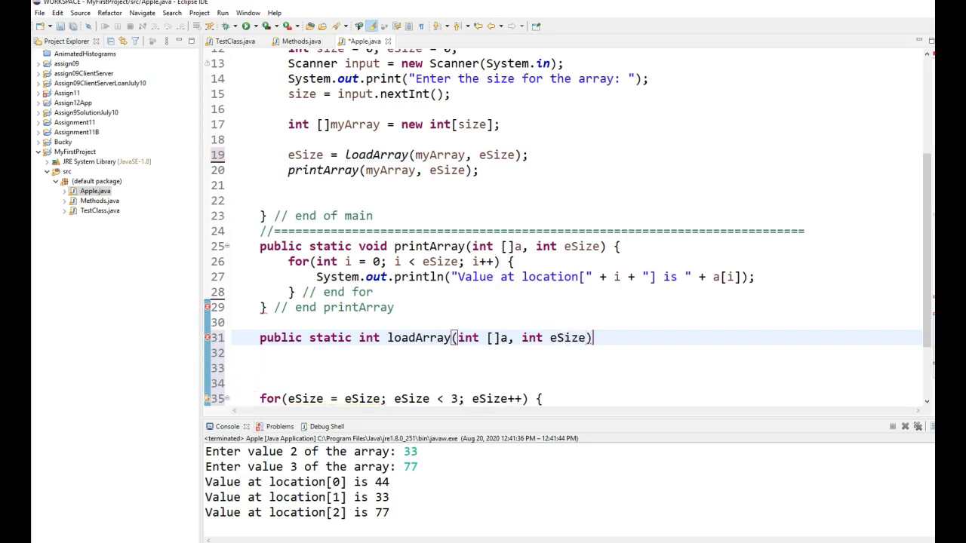
pyautogui.write('{')
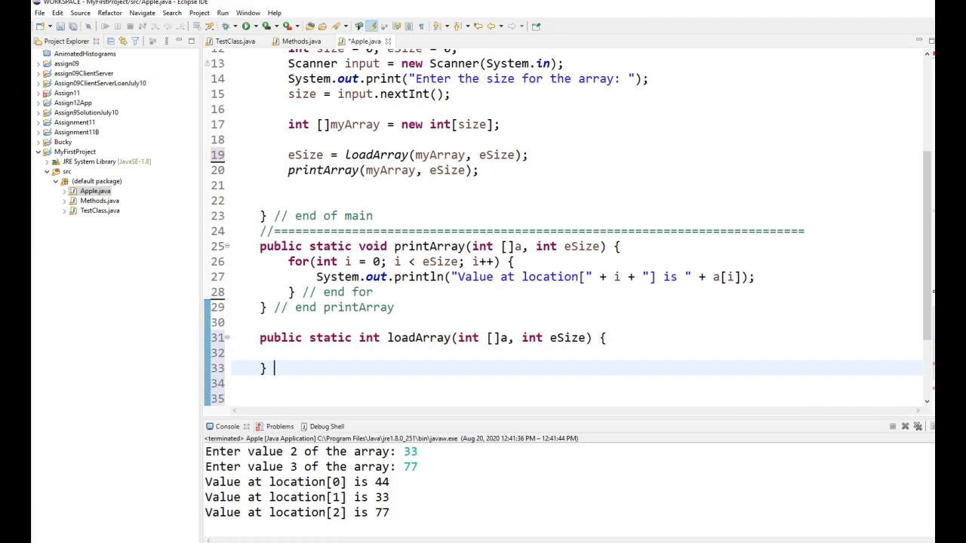
# Close it with // end loadArray and begin the body with int result = eSize.
pyautogui.write('// end')
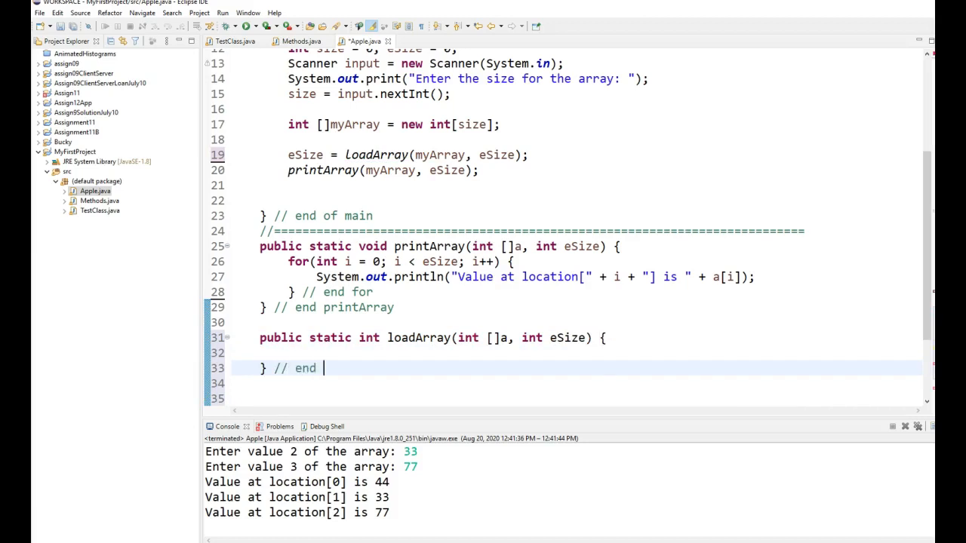
pyautogui.write('loadA')
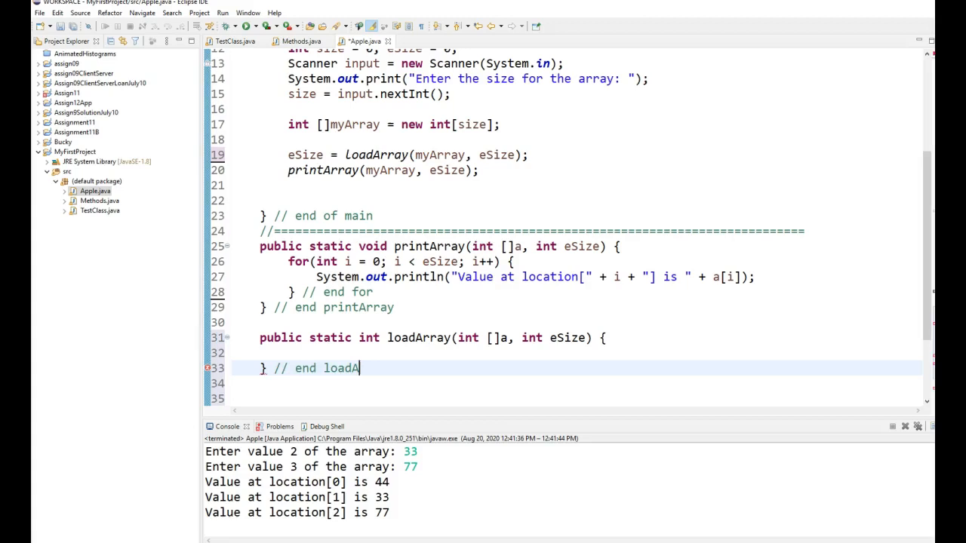
pyautogui.write('rray')
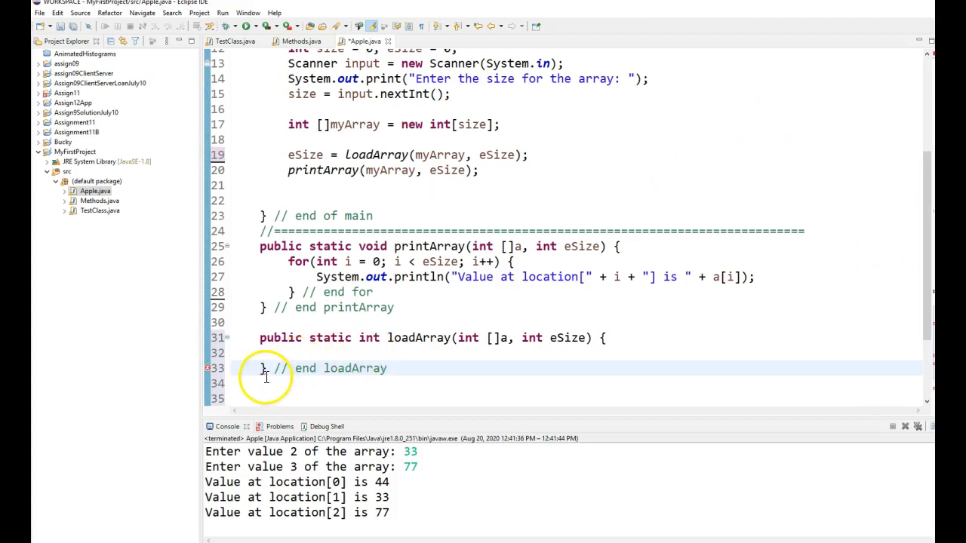
pyautogui.moveTo(263, 374)
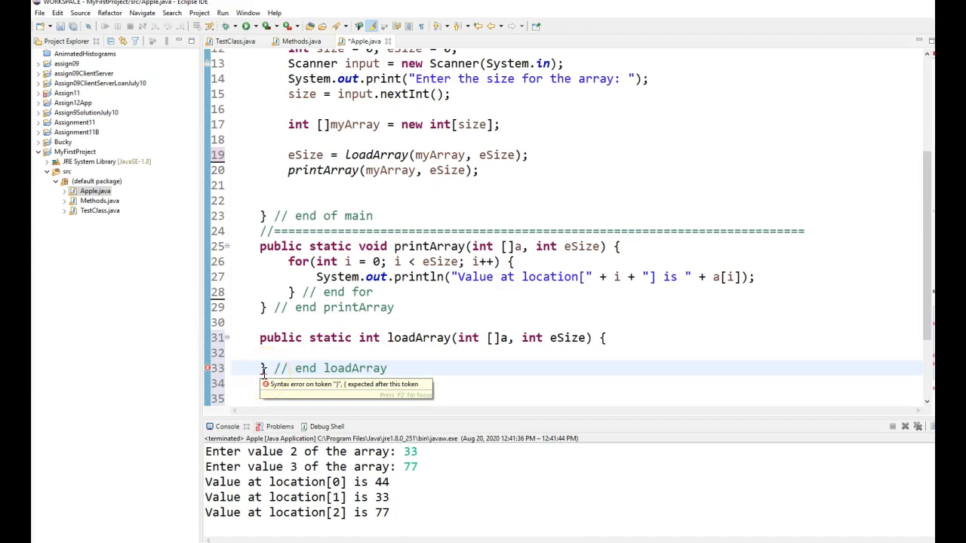
pyautogui.click(387, 368)
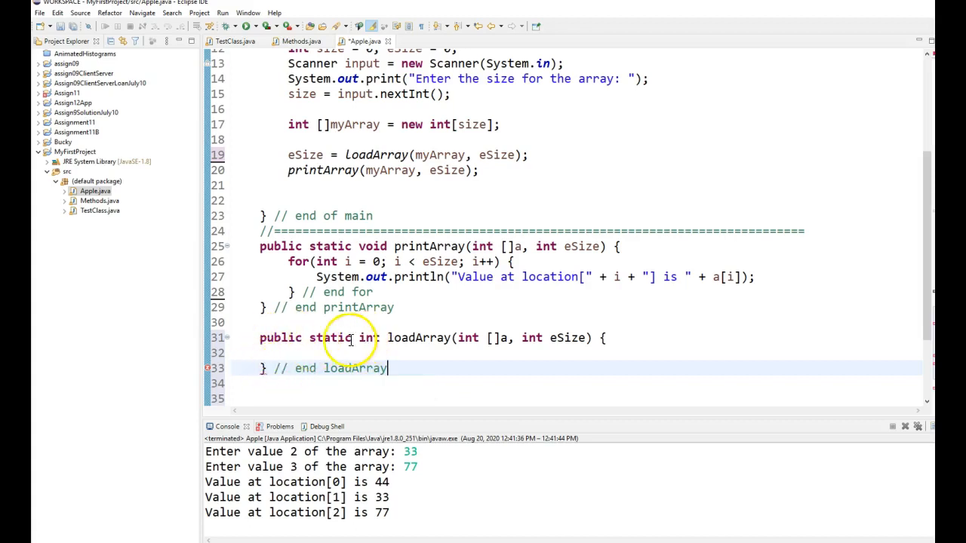
pyautogui.moveTo(691, 338)
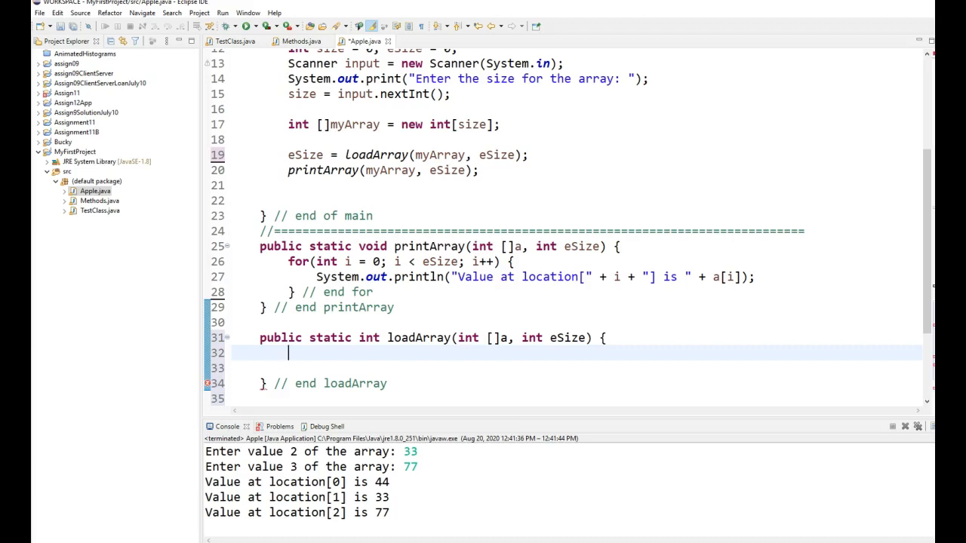
pyautogui.write('int result;')
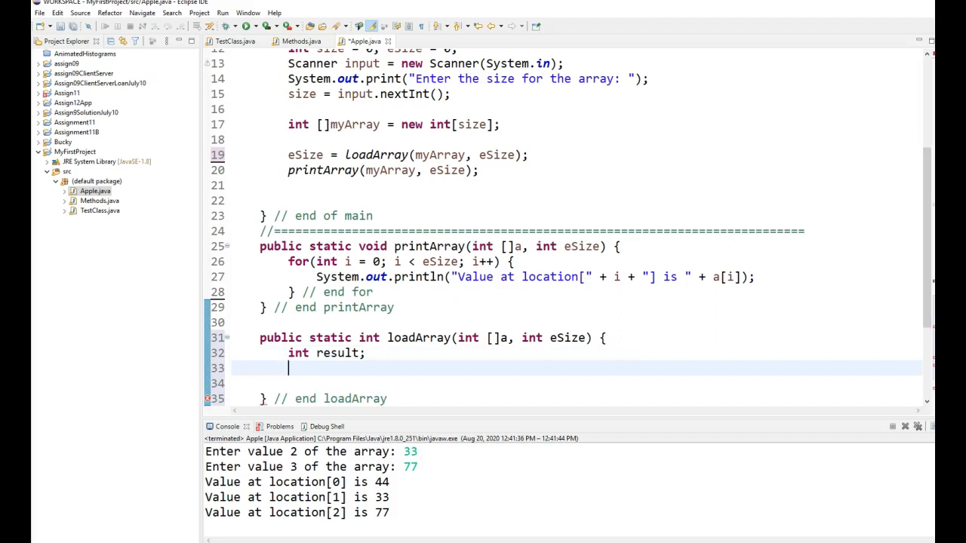
pyautogui.write('= e')
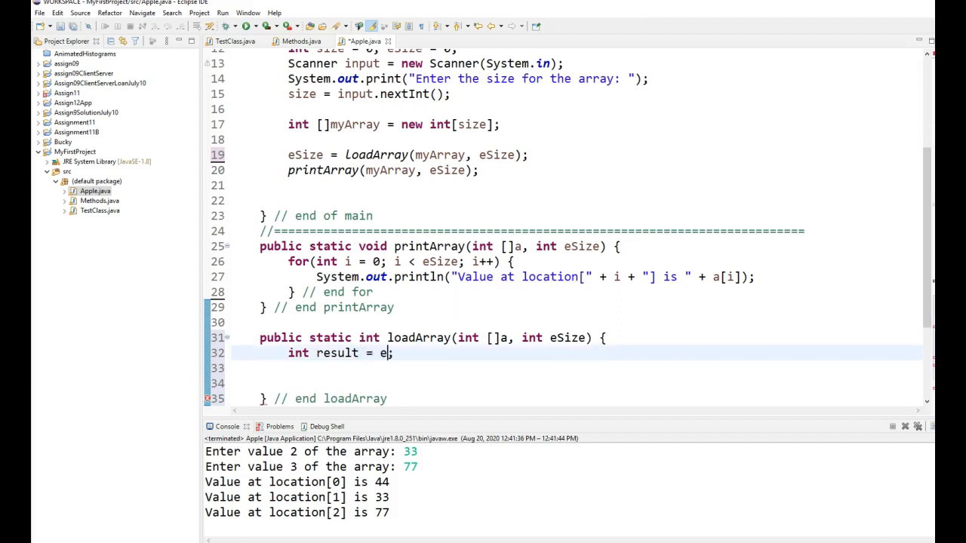
pyautogui.write('Size')
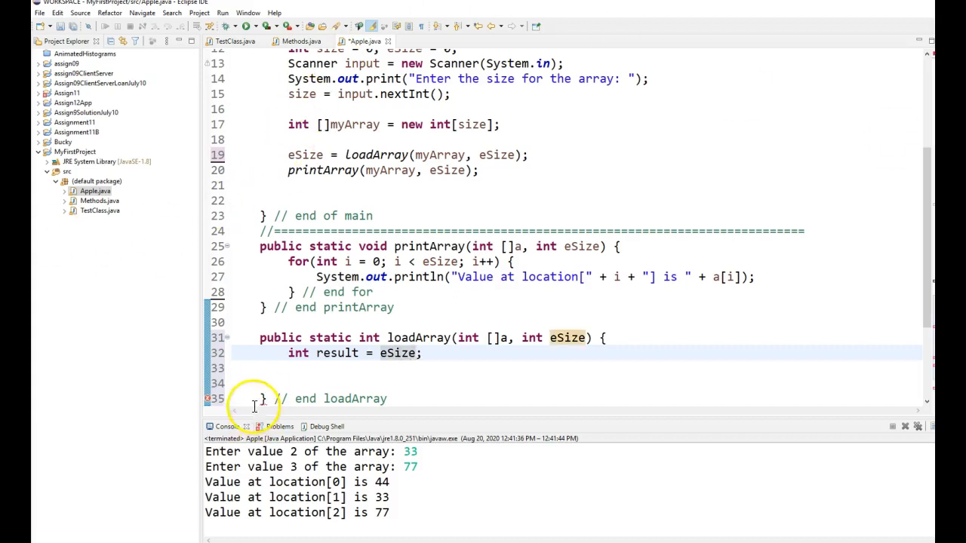
pyautogui.moveTo(209, 398)
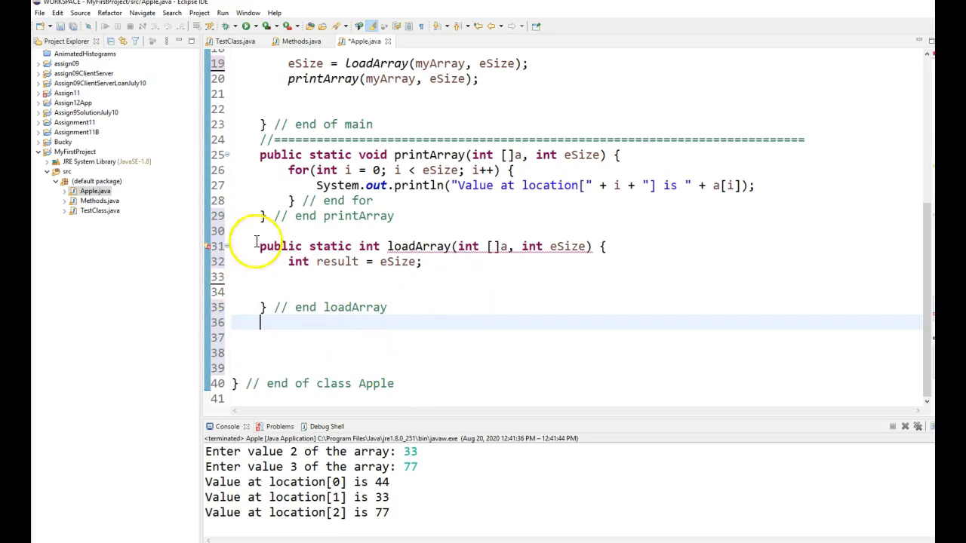
pyautogui.moveTo(446, 246)
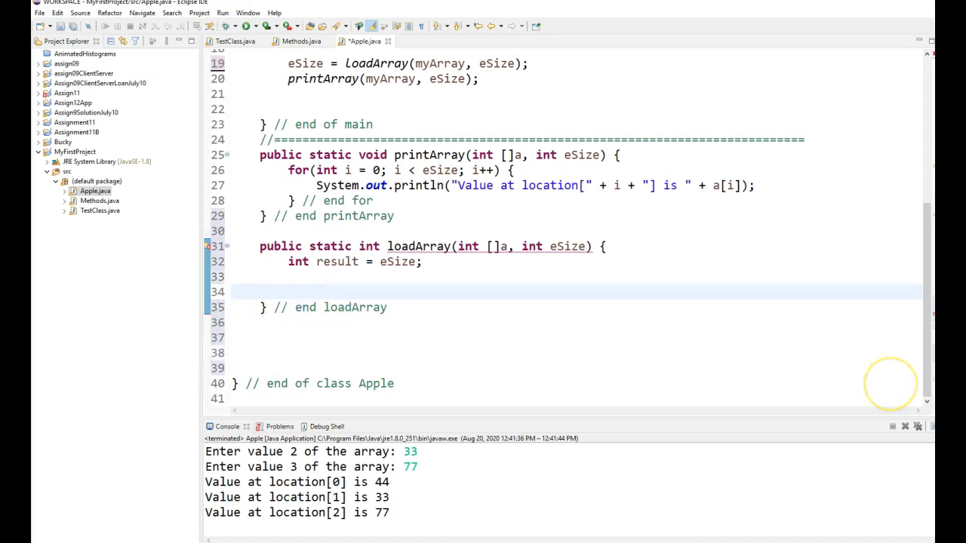
# Add return result; at the end of loadArray.
pyautogui.click(288, 292)
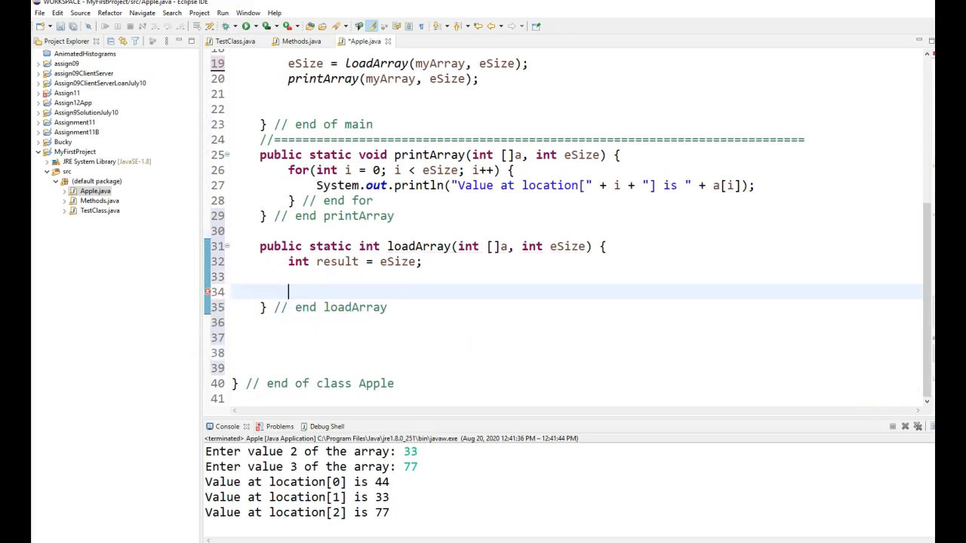
pyautogui.write('return r')
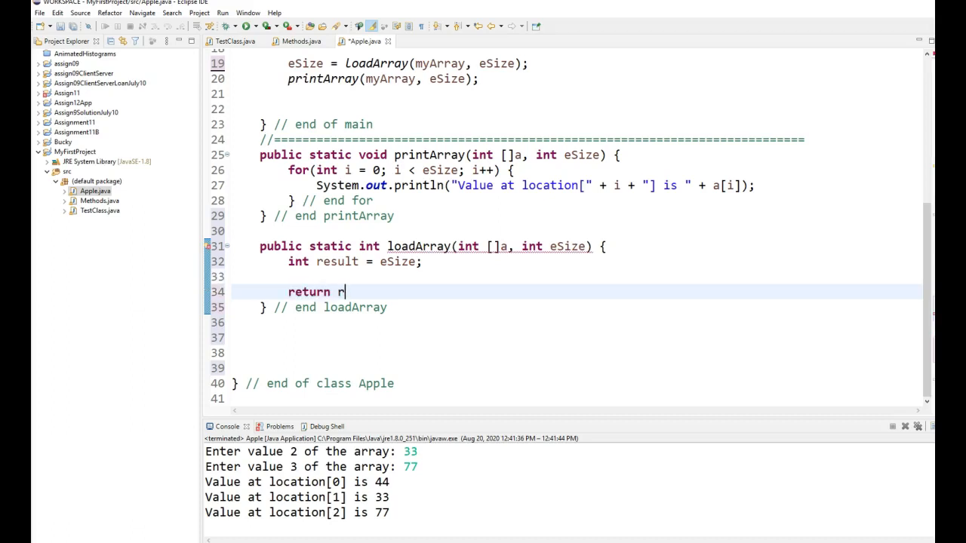
pyautogui.write('esult;')
pyautogui.click(575, 276)
pyautogui.write('for(result = eSize; eSize < 3; eSize++) {')
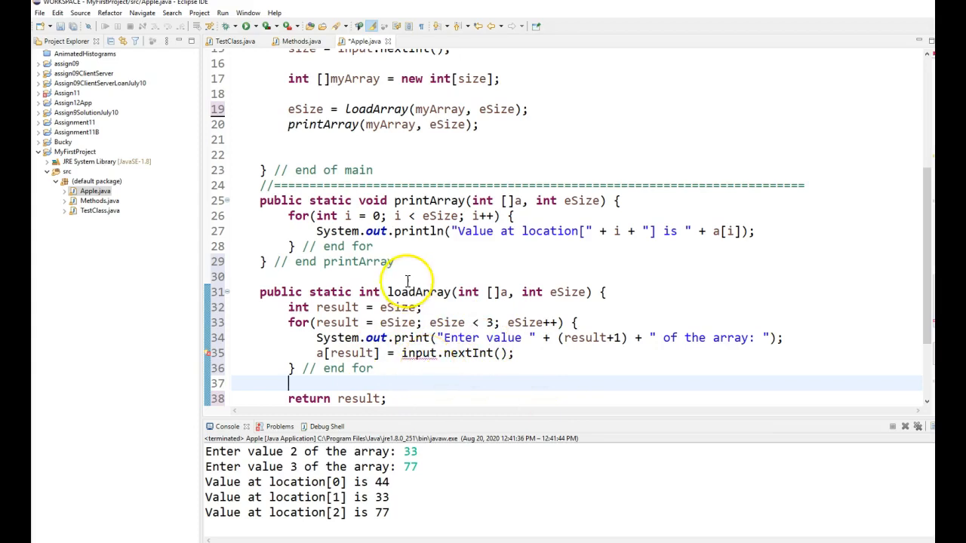
pyautogui.moveTo(562, 319)
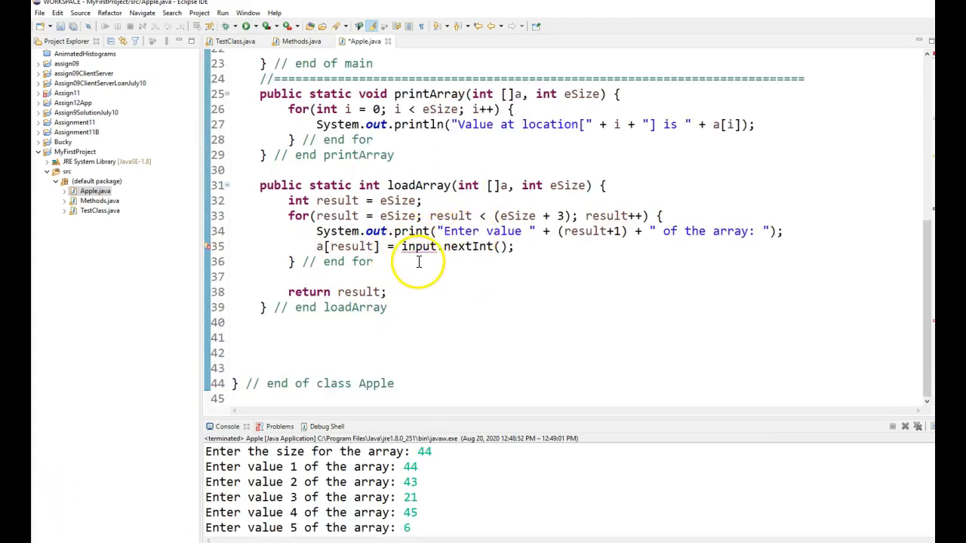
pyautogui.moveTo(425, 184)
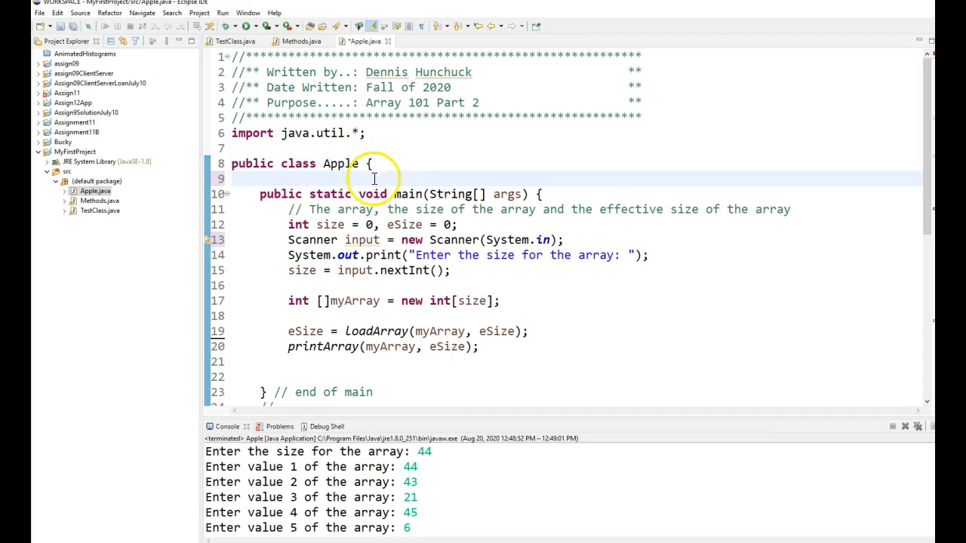
# Declare final static Scanner input = new Scanner(System.in) at class level and remove main's local Scanner.
pyautogui.write('final static Scanner input = new Scanner(System.in);')
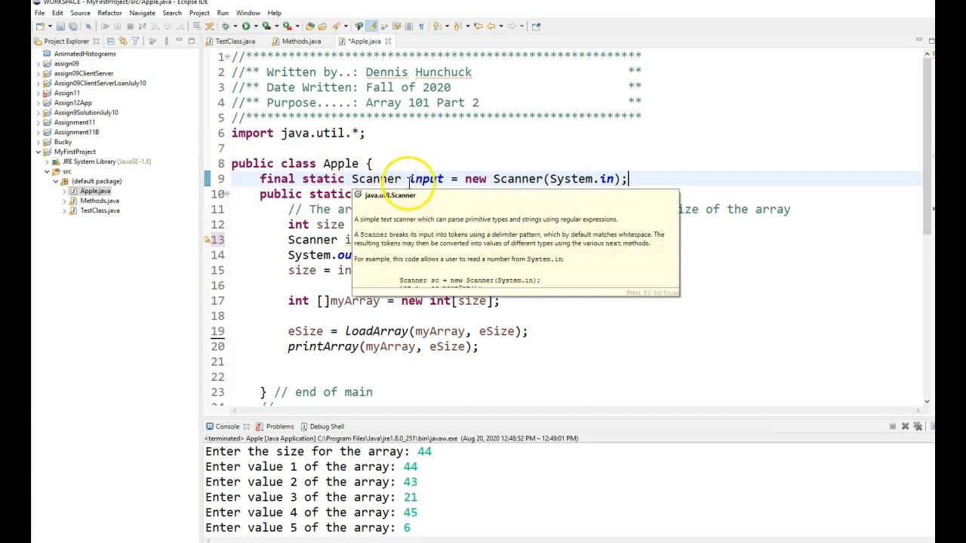
pyautogui.moveTo(309, 214)
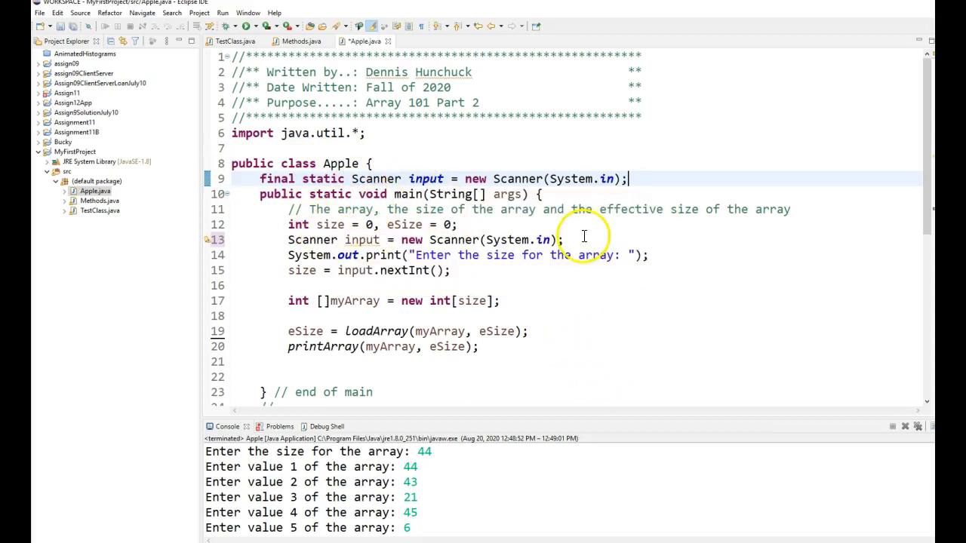
pyautogui.tripleClick(425, 239)
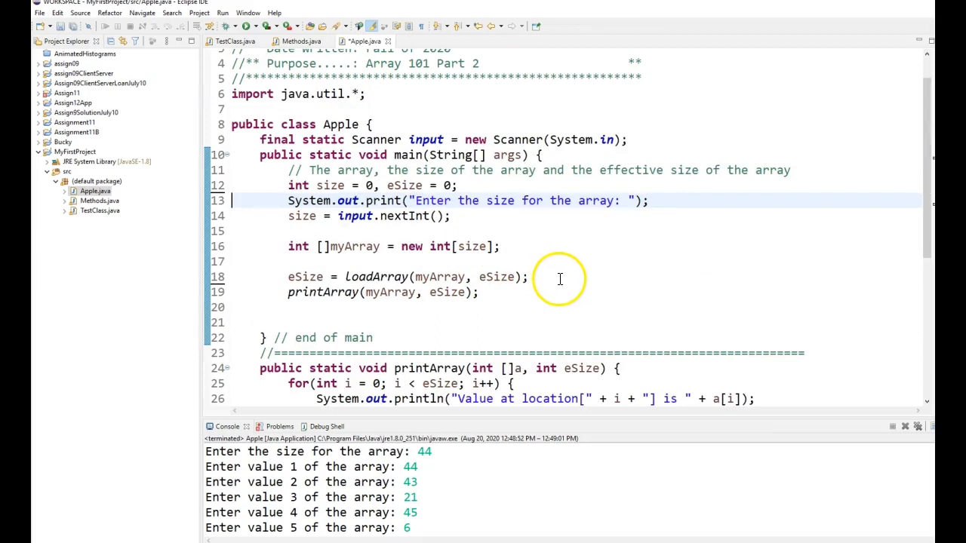
pyautogui.moveTo(534, 267)
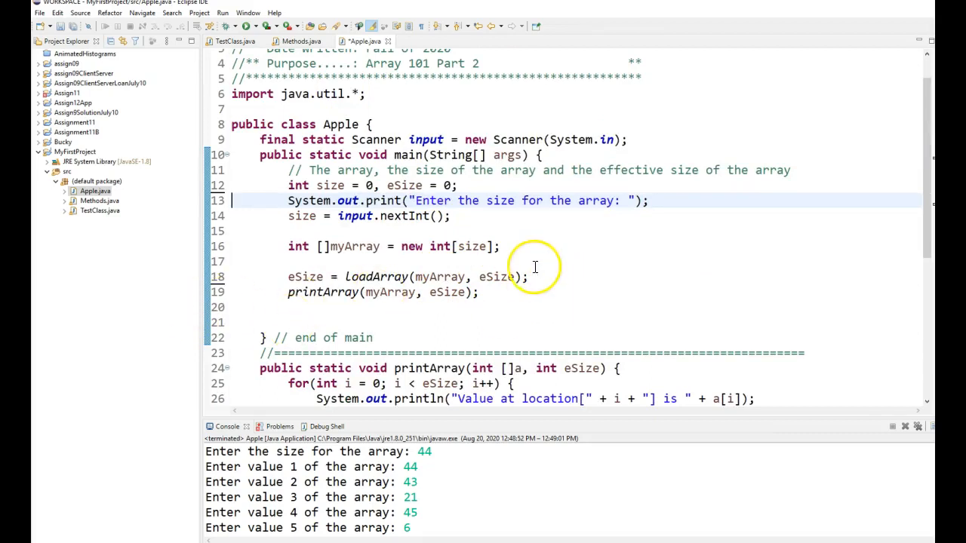
# Add a second eSize = loadArray(myArray, eSize); call in main.
pyautogui.doubleClick(305, 276)
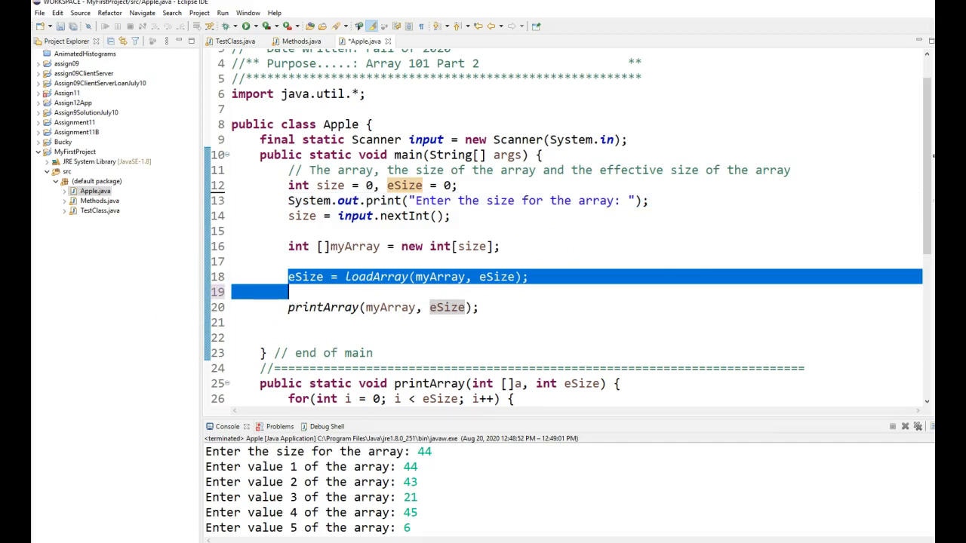
pyautogui.write('eSize = loadArray(myArray, eSize);')
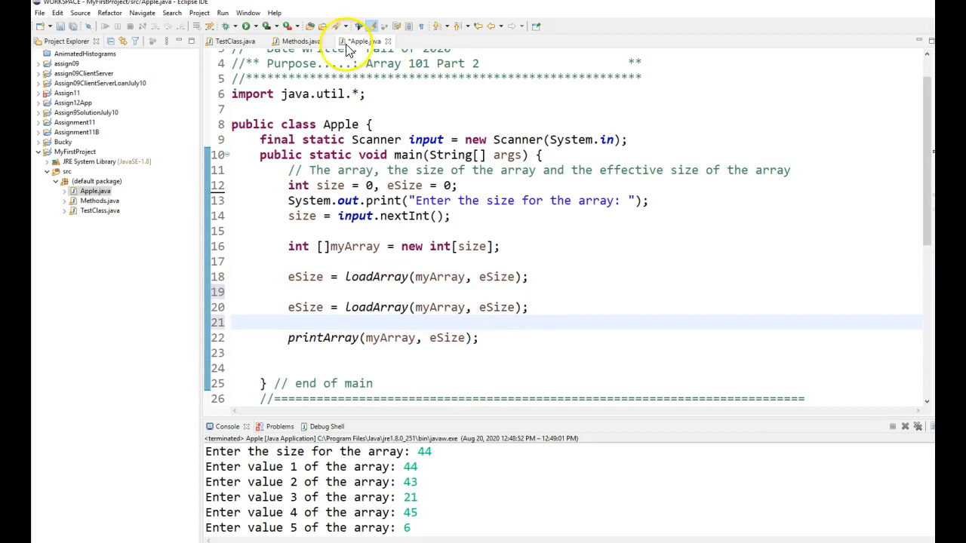
# Run Apple, entering array size 345 and values 12 and 21 in the Console.
pyautogui.click(251, 26)
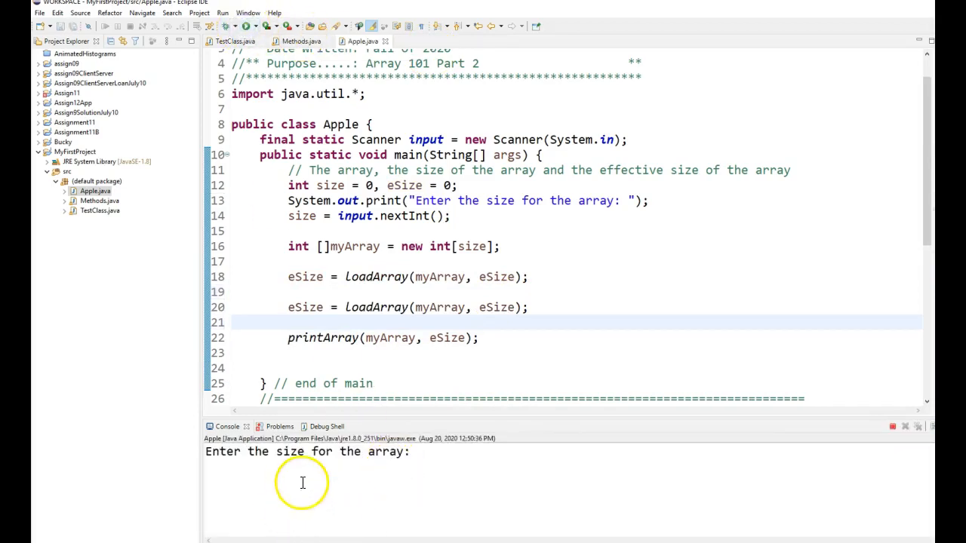
pyautogui.write('345')
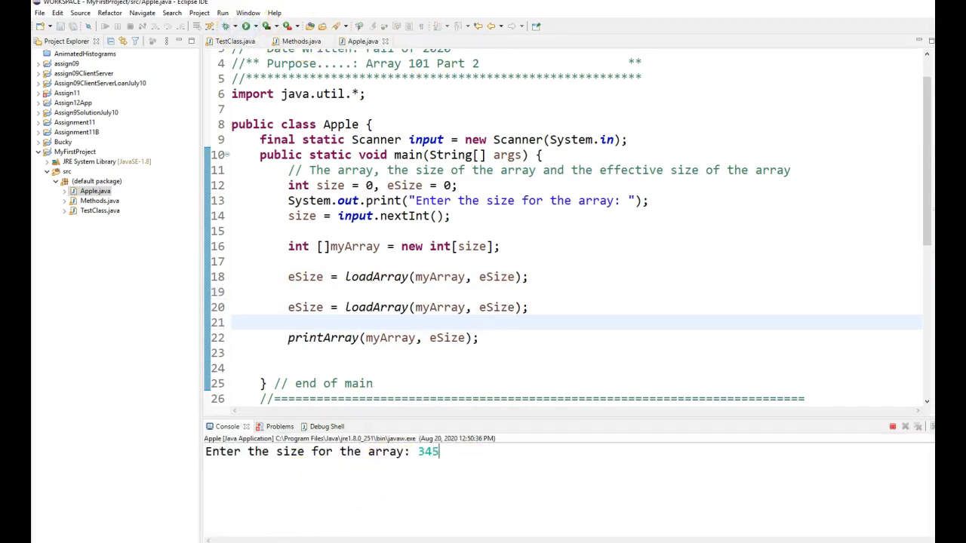
pyautogui.write('12')
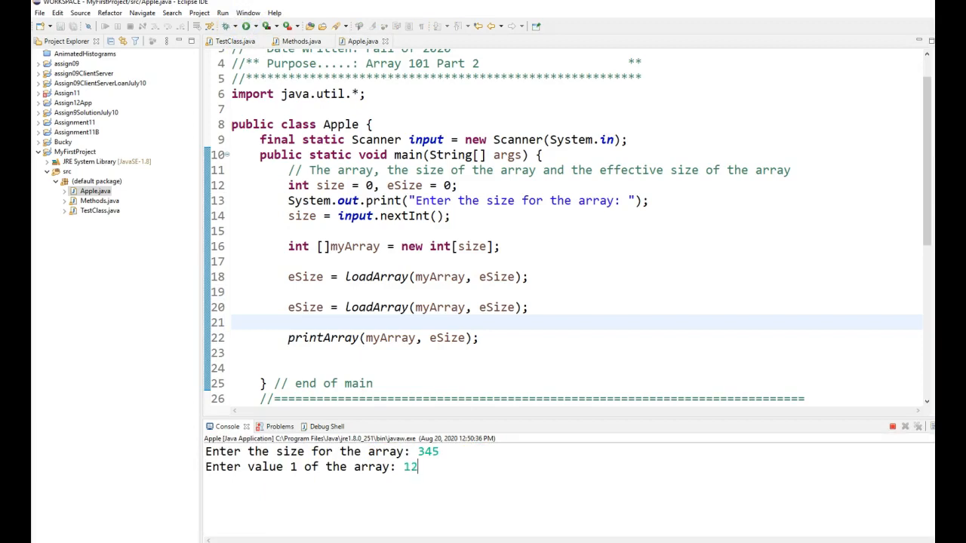
pyautogui.write('21')
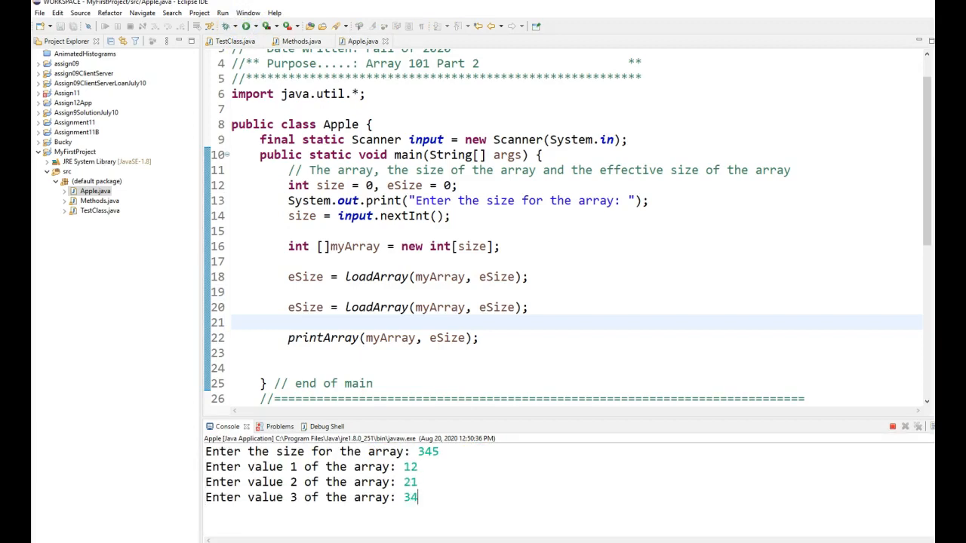
pyautogui.moveTo(70, 412)
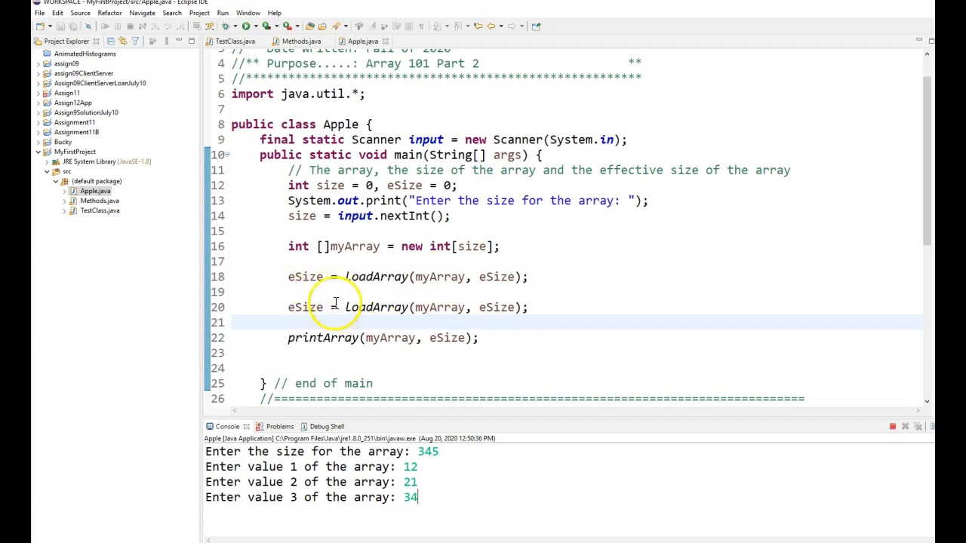
pyautogui.moveTo(303, 308)
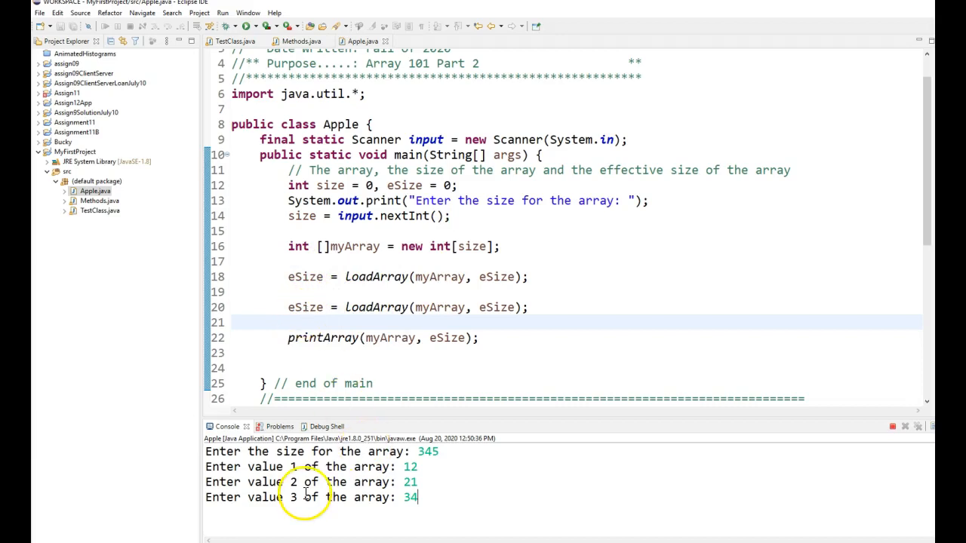
pyautogui.press('enter')
pyautogui.write('66')
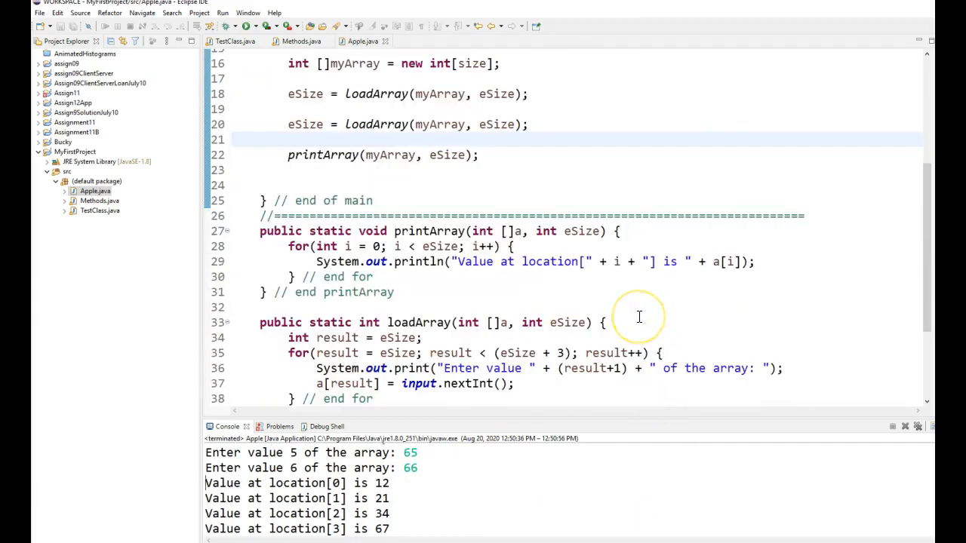
# Add result < a.length to the loop condition and an 'array is full...no more room' message.
pyautogui.scroll(-3)
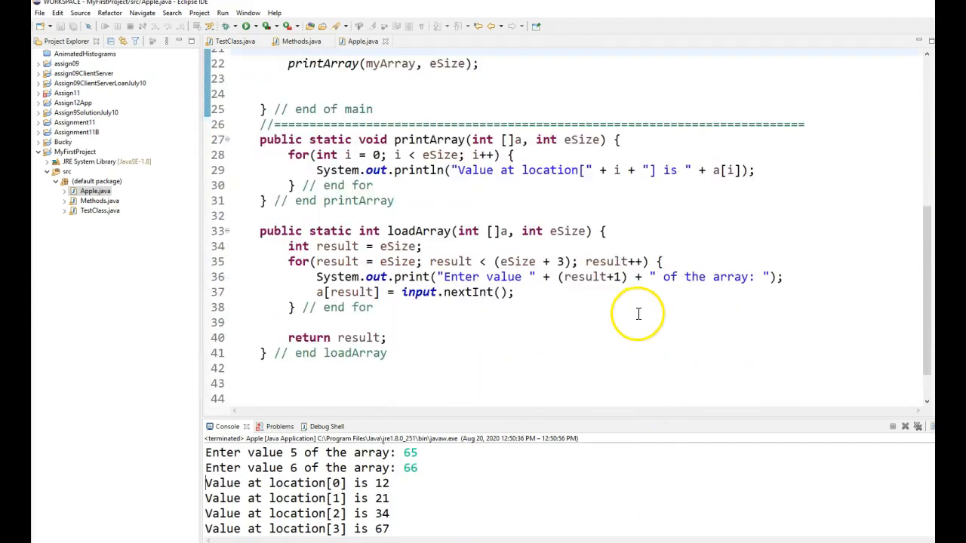
pyautogui.moveTo(468, 293)
pyautogui.write(' && result < a.length')
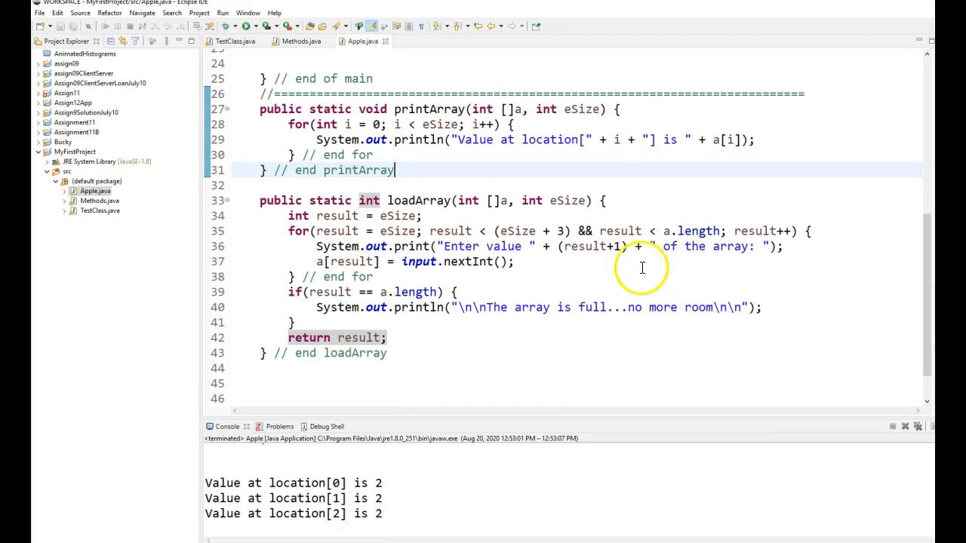
pyautogui.doubleClick(620, 231)
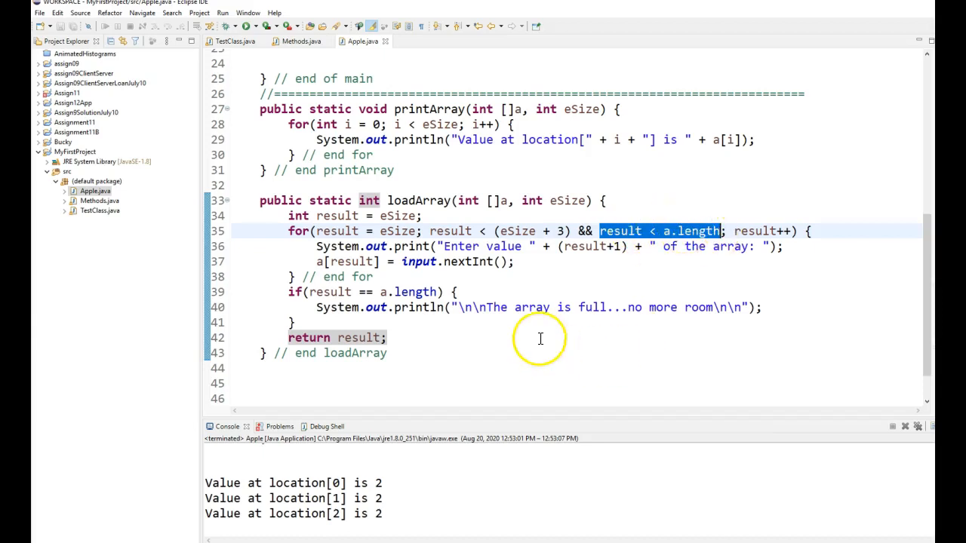
pyautogui.moveTo(424, 224)
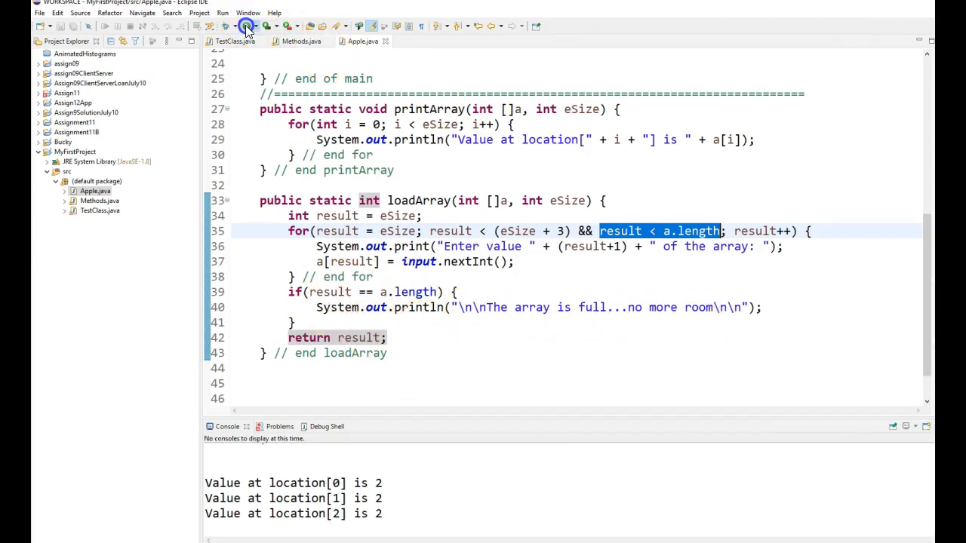
# Run Apple with array size 2 and value 12, triggering the array-is-full message.
pyautogui.click(221, 26)
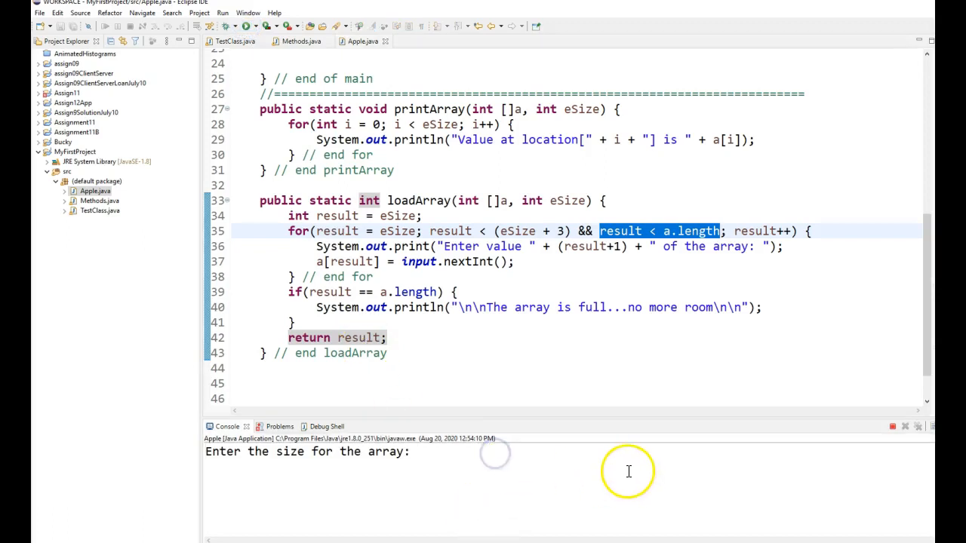
pyautogui.write('2')
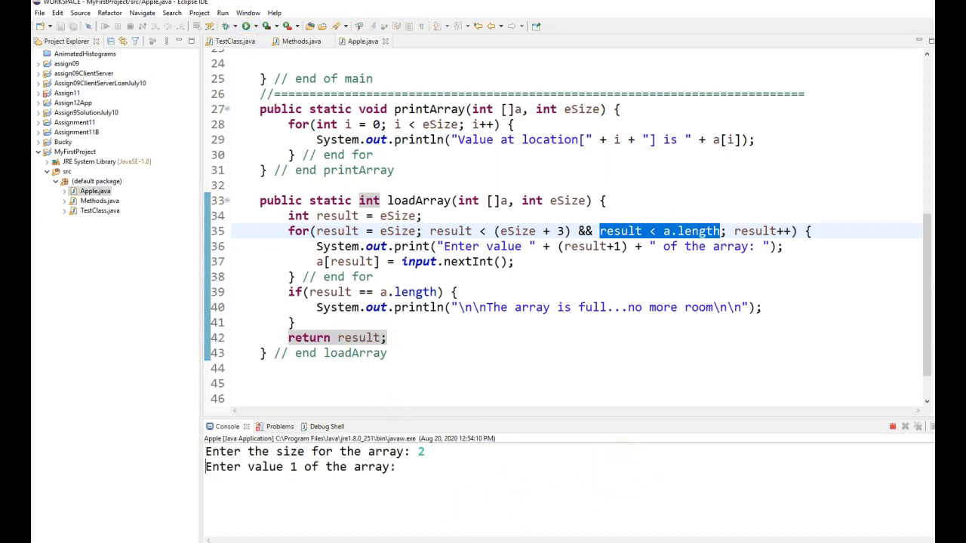
pyautogui.write('12')
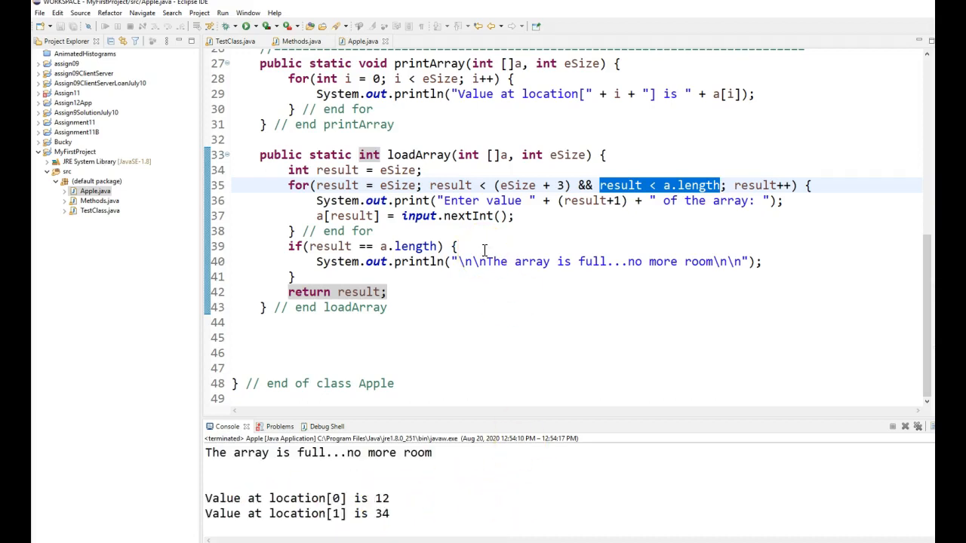
pyautogui.moveTo(486, 224)
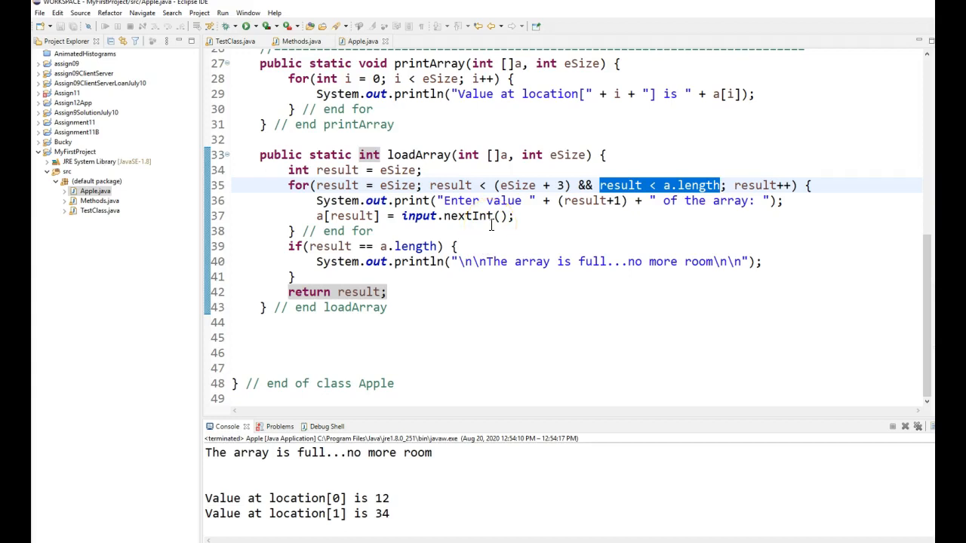